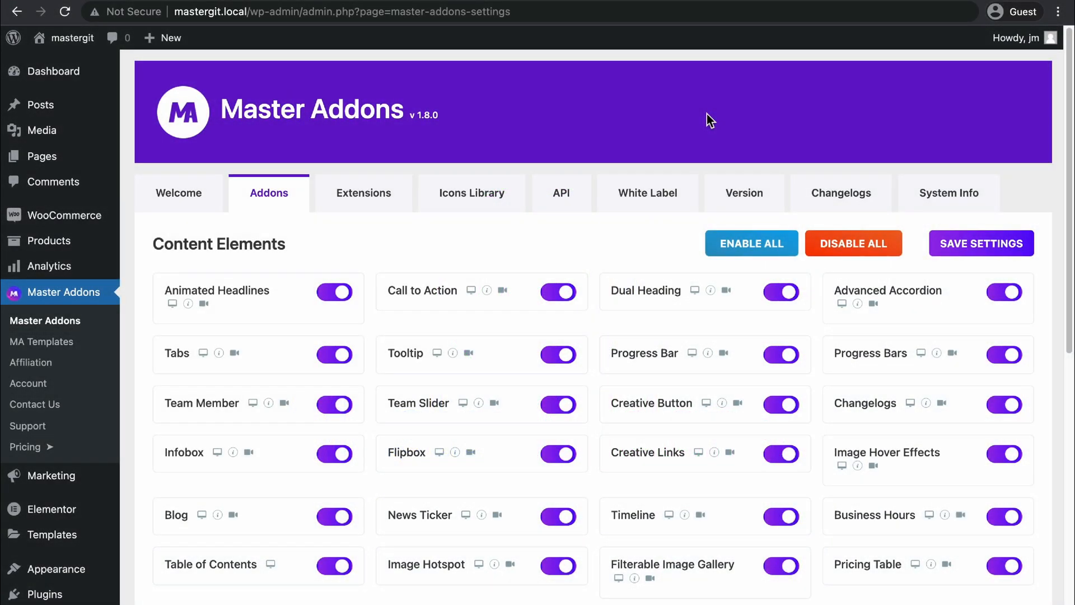
Step: Create a new WordPress page titled 'Product Compare' and publish it
scroll(down, 3)
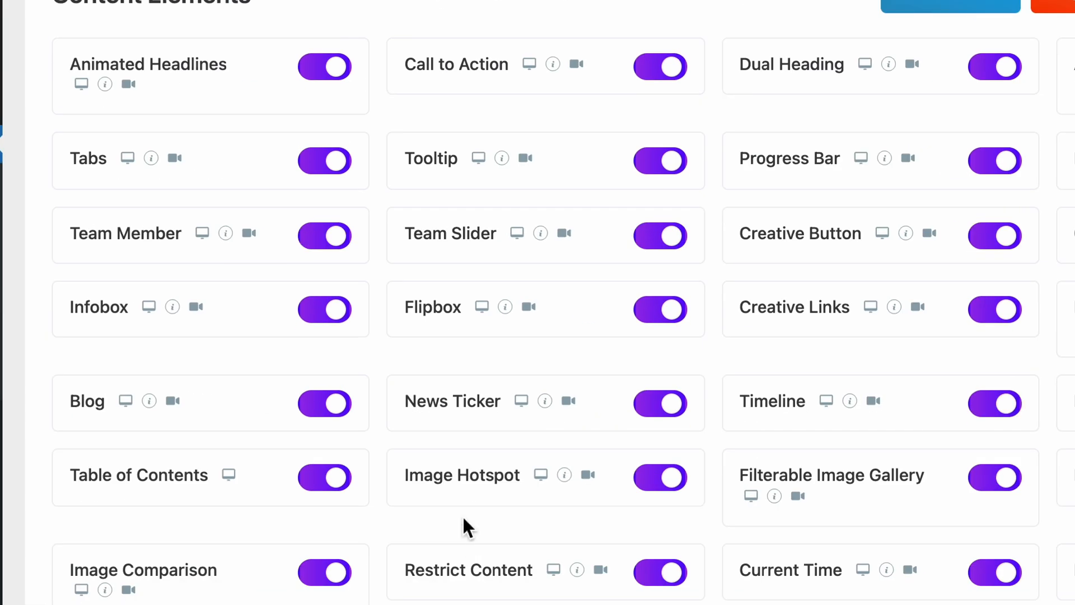
scroll(down, 3)
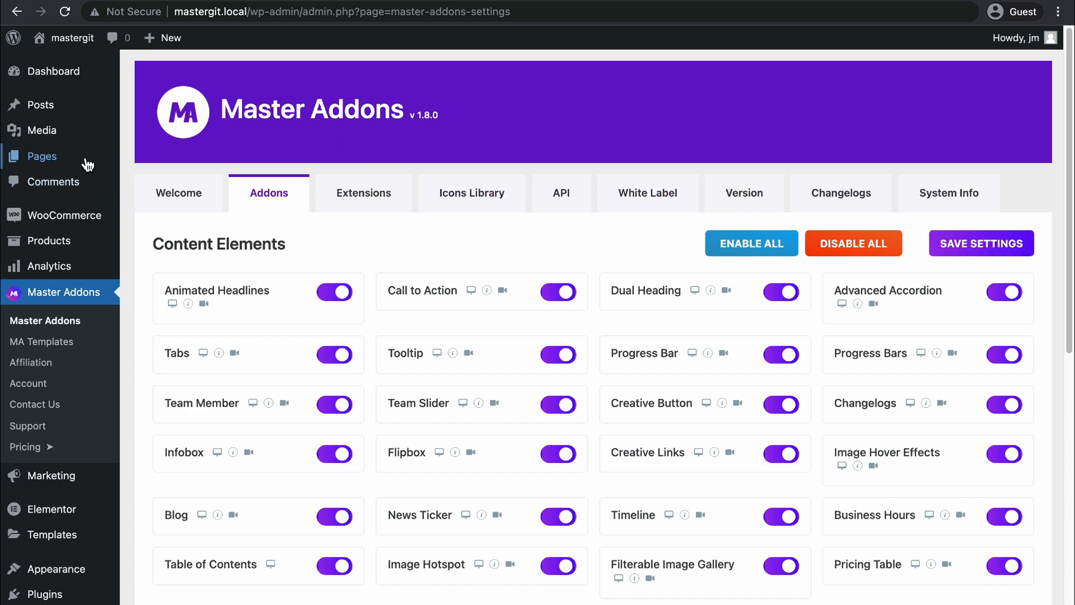
mouse_move(42, 156)
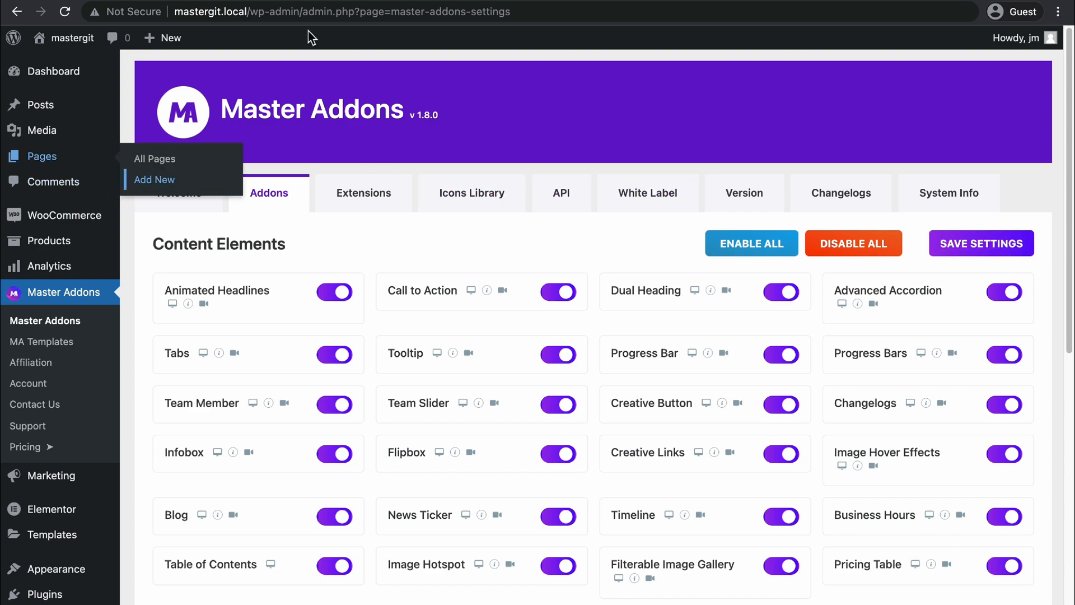
click(155, 180)
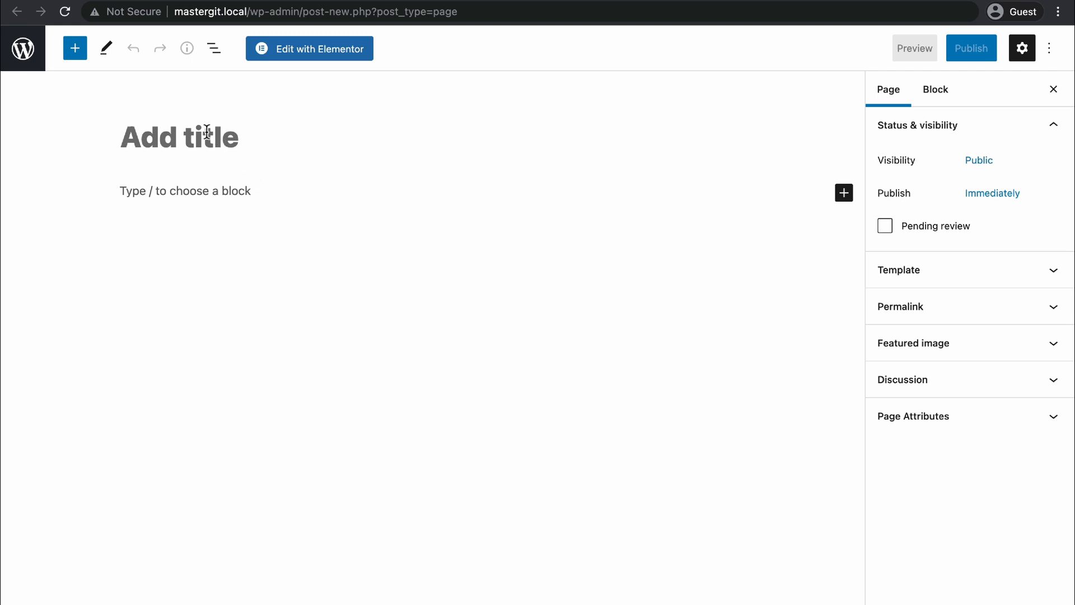
text(Product Comp)
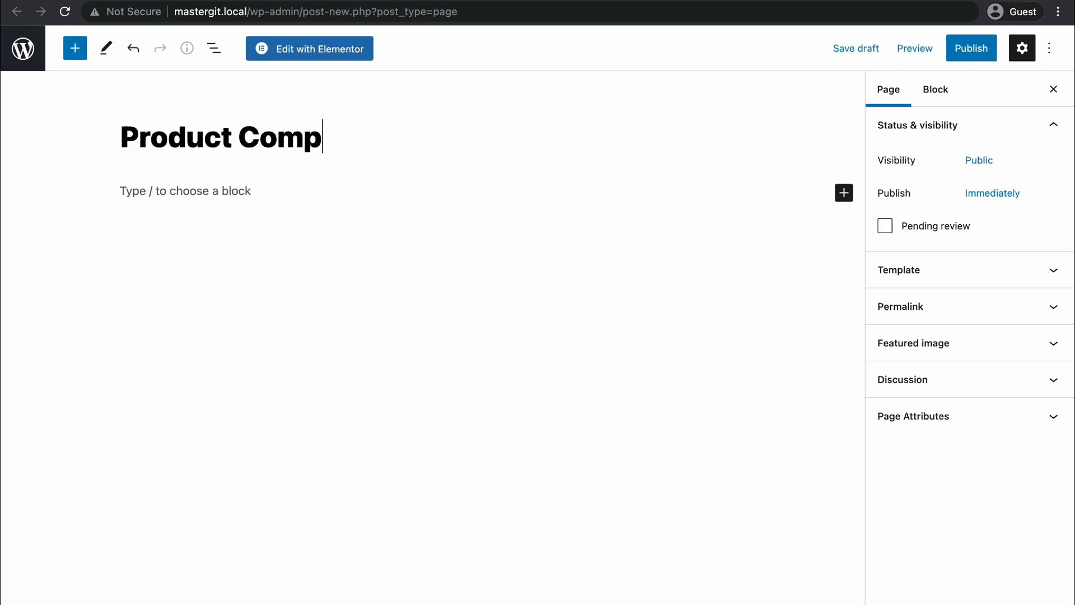
text(are)
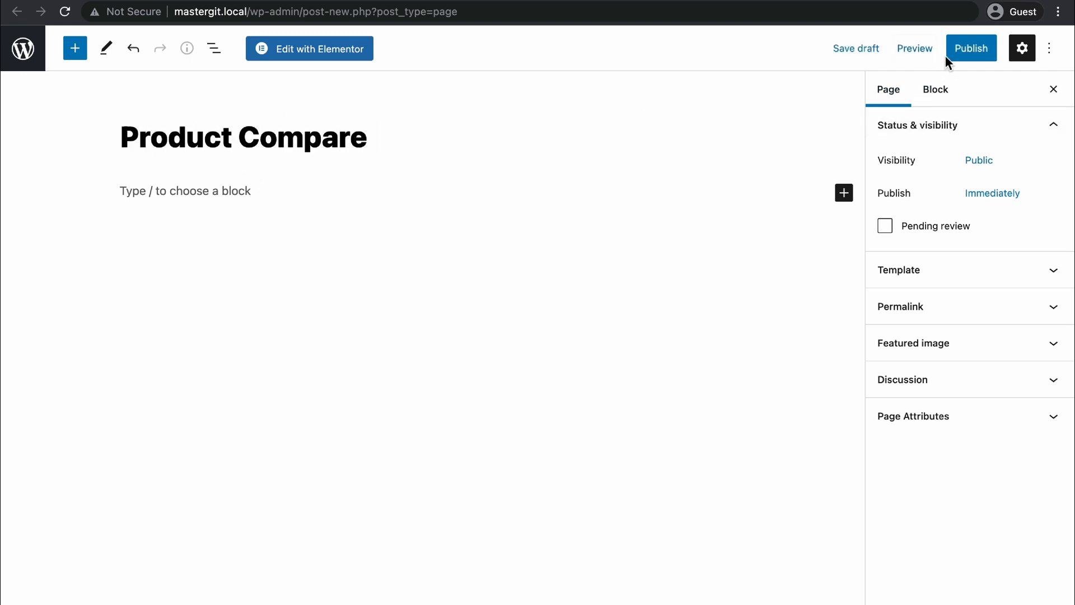
click(970, 48)
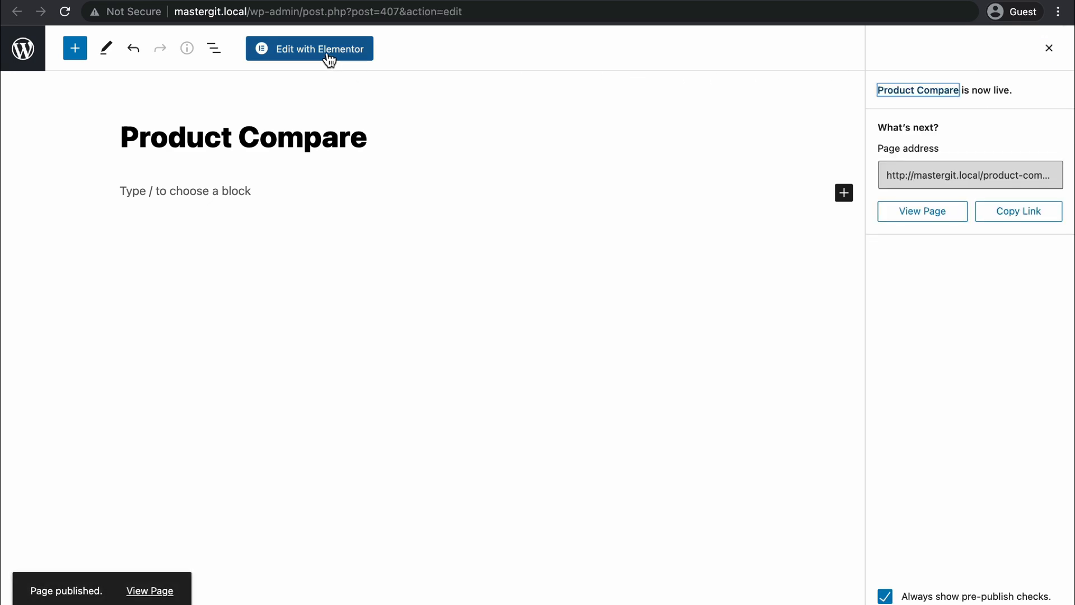
Step: Edit the page with Elementor and search the widget panel for 'comp' to add the Comparison Table
click(309, 48)
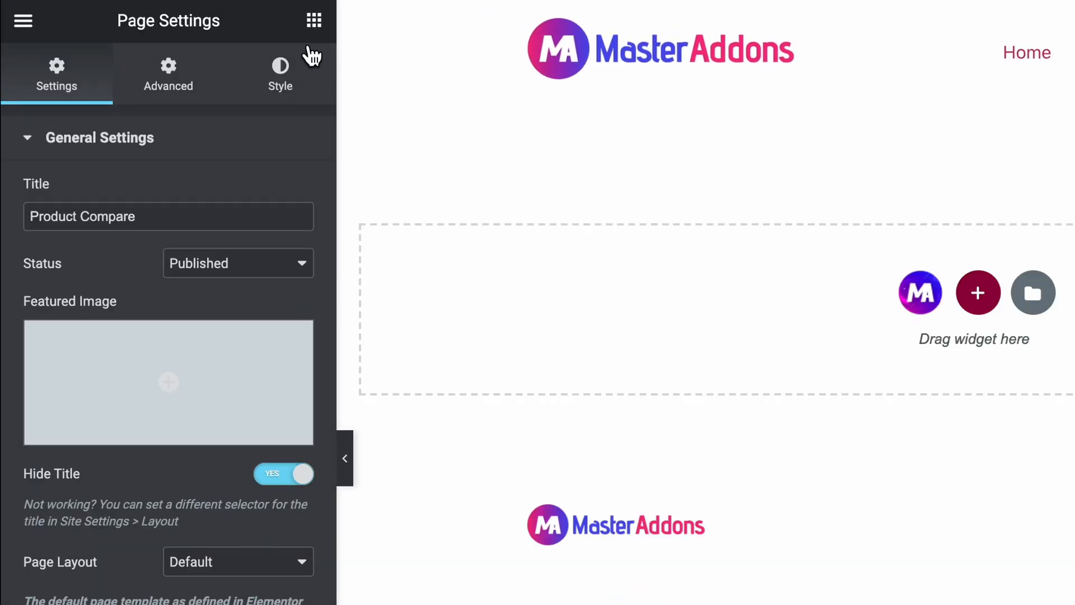
click(313, 21)
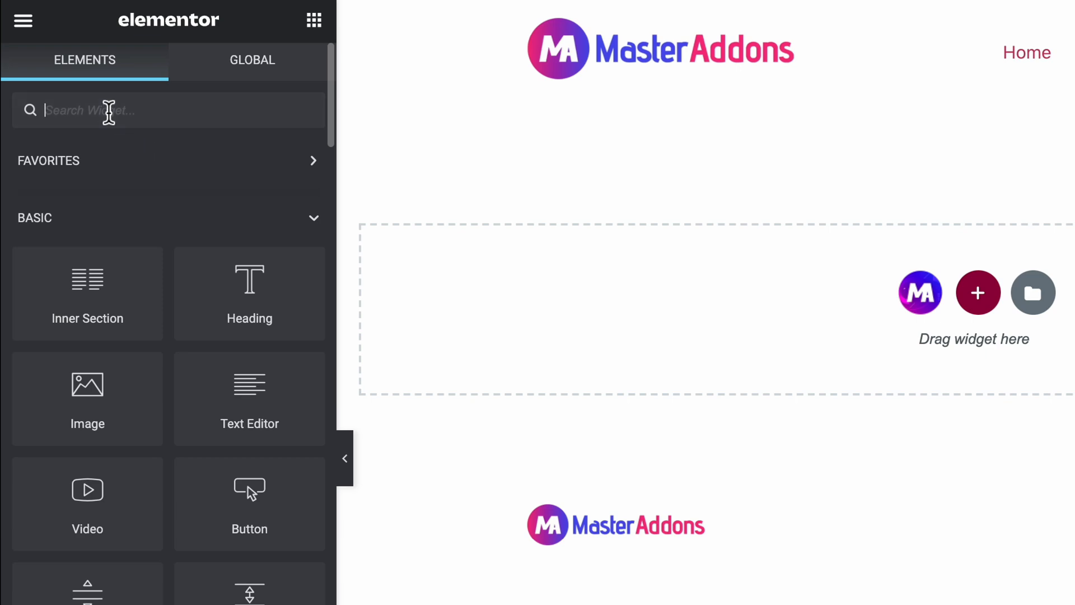
text(comp)
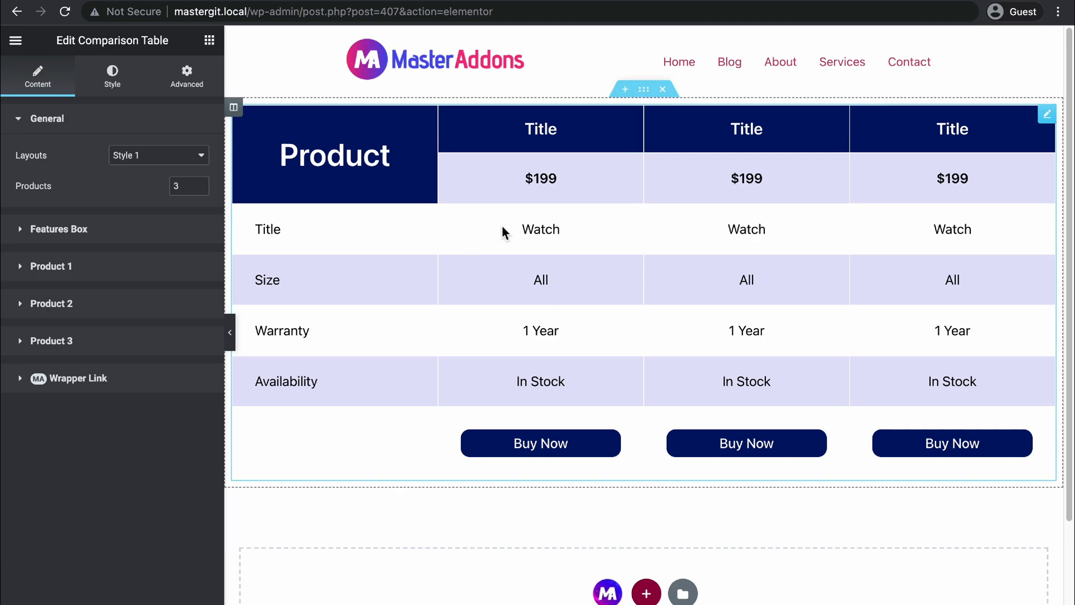
mouse_move(403, 204)
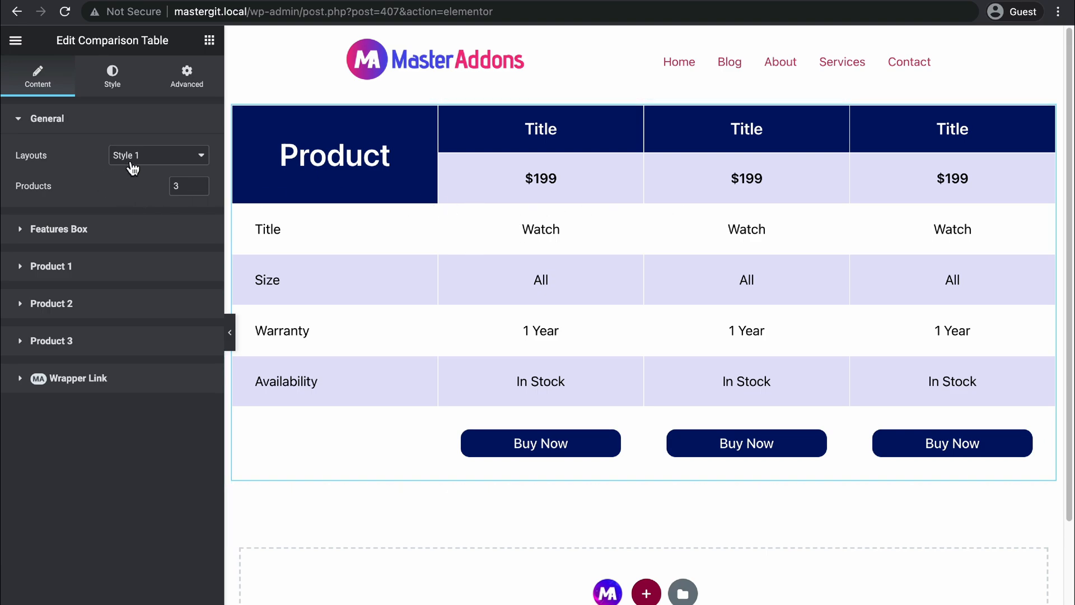
click(157, 155)
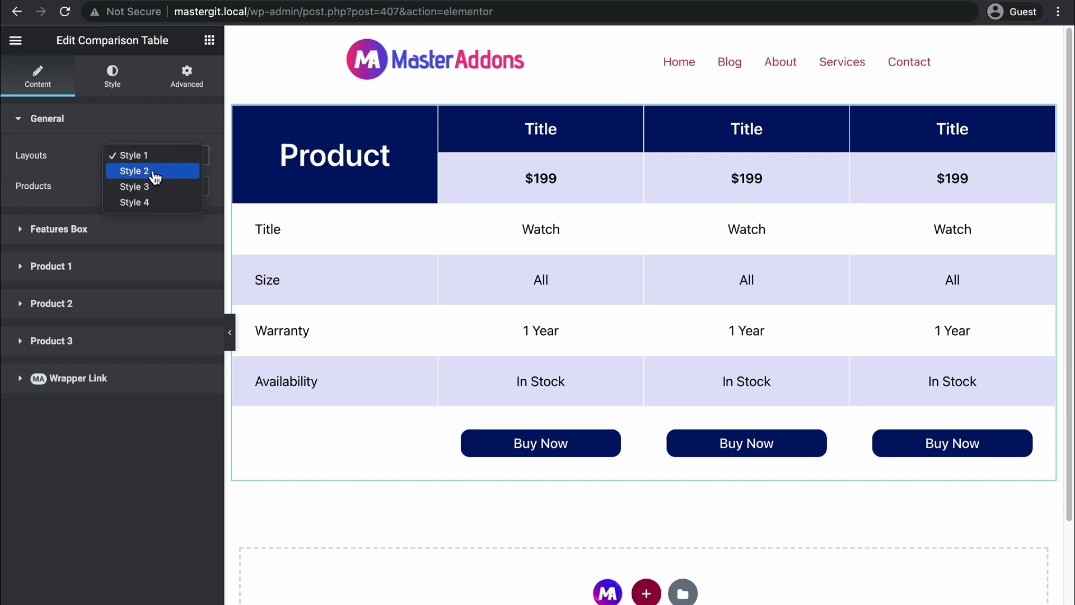
click(135, 170)
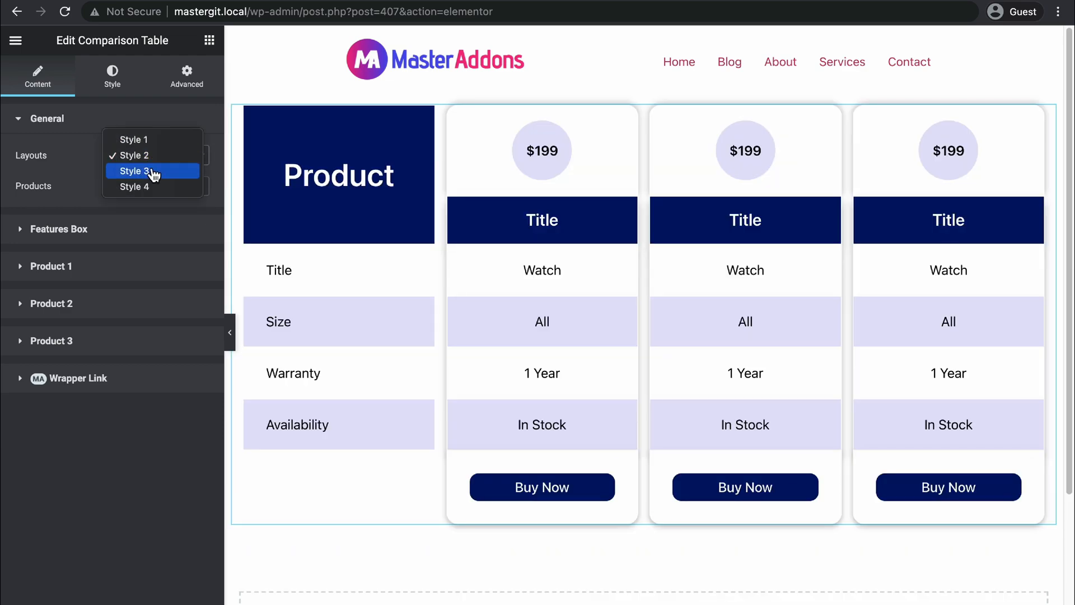
click(135, 170)
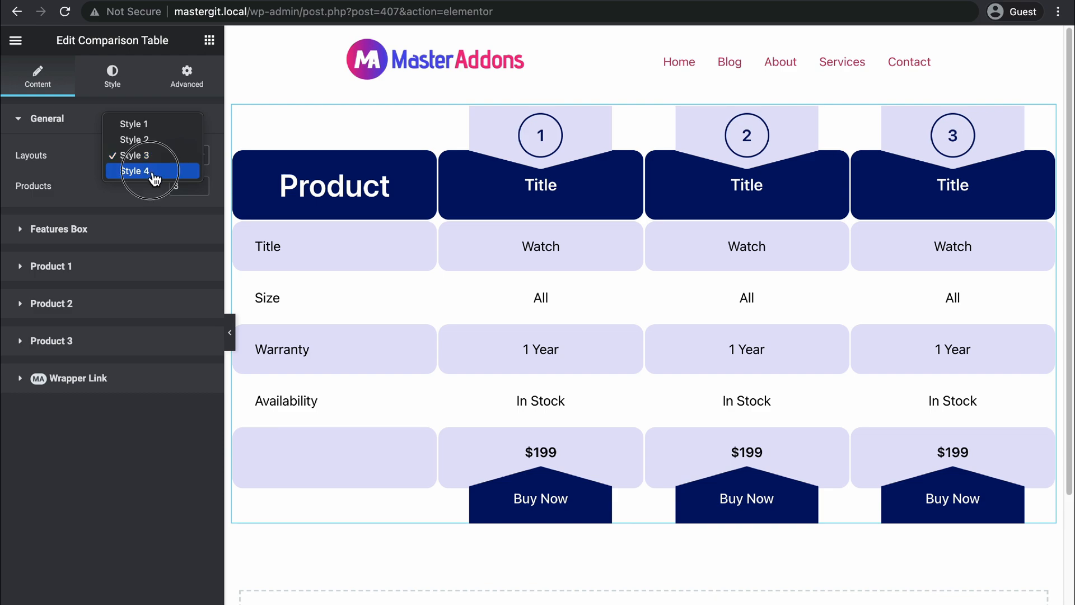
click(135, 170)
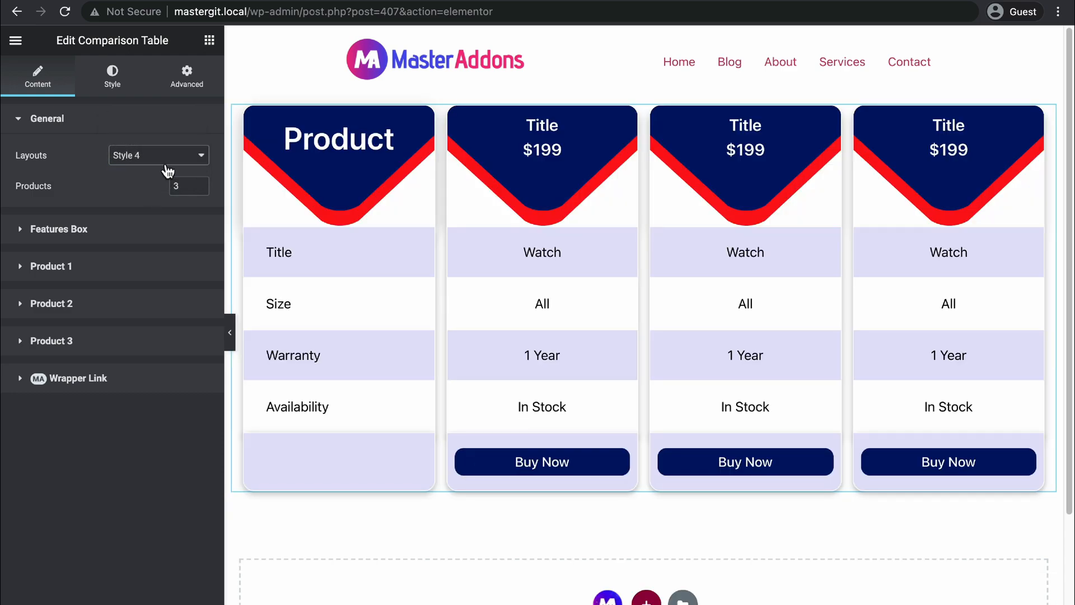
click(158, 155)
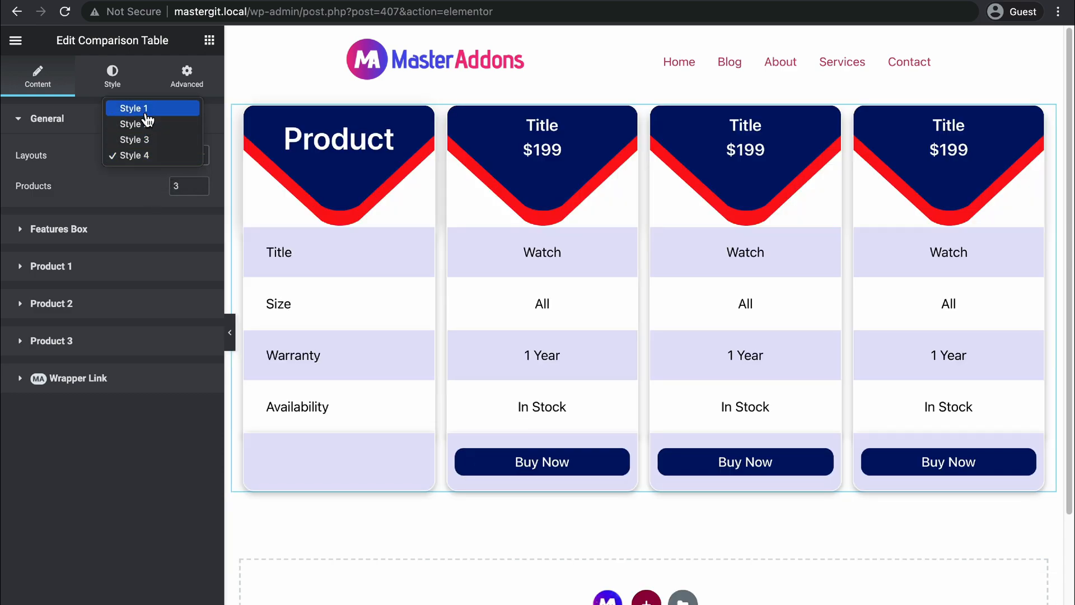
click(132, 108)
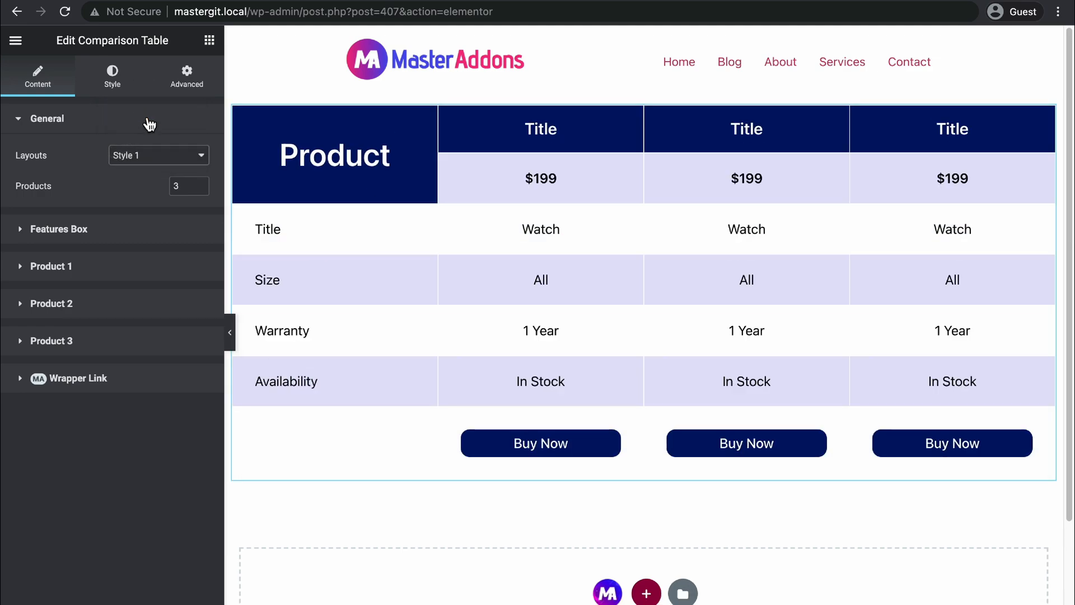
click(188, 186)
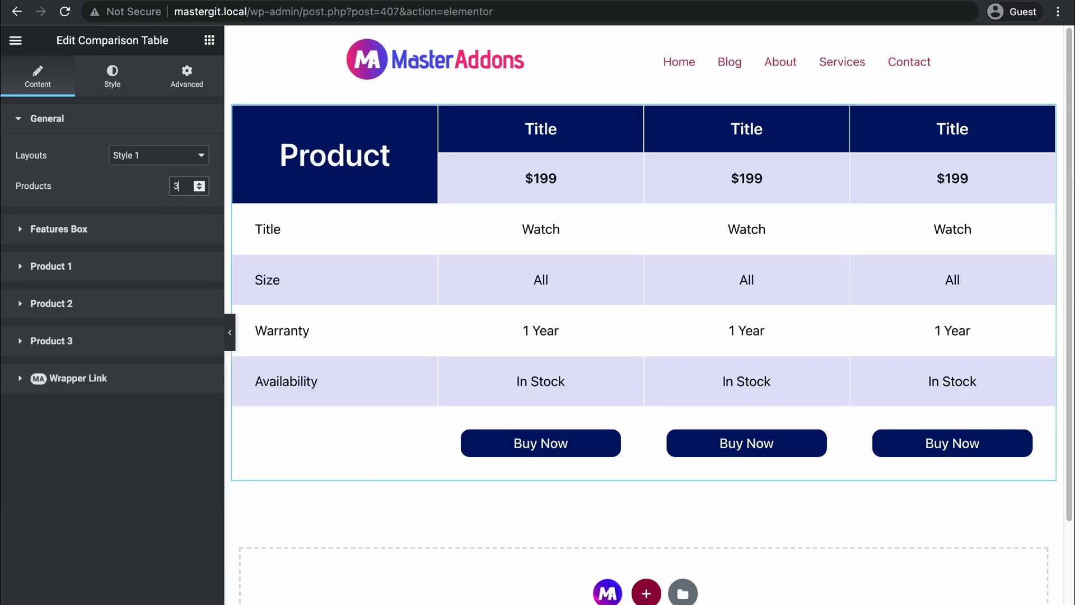
mouse_move(116, 238)
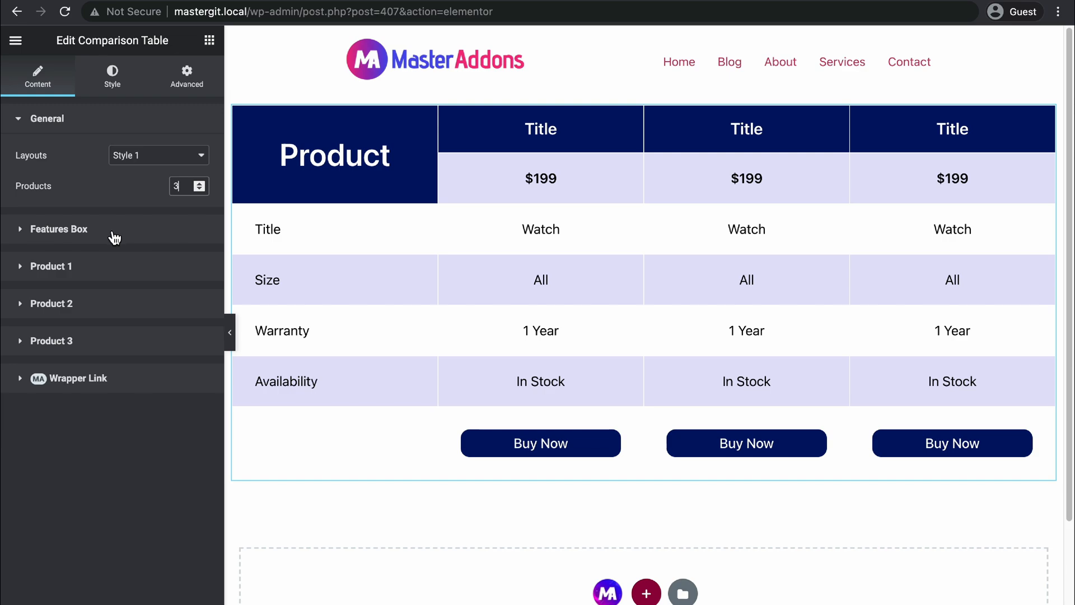
Step: Rename the features column heading to 'Laptop' and the first product title to 'Laptop #1'
click(60, 228)
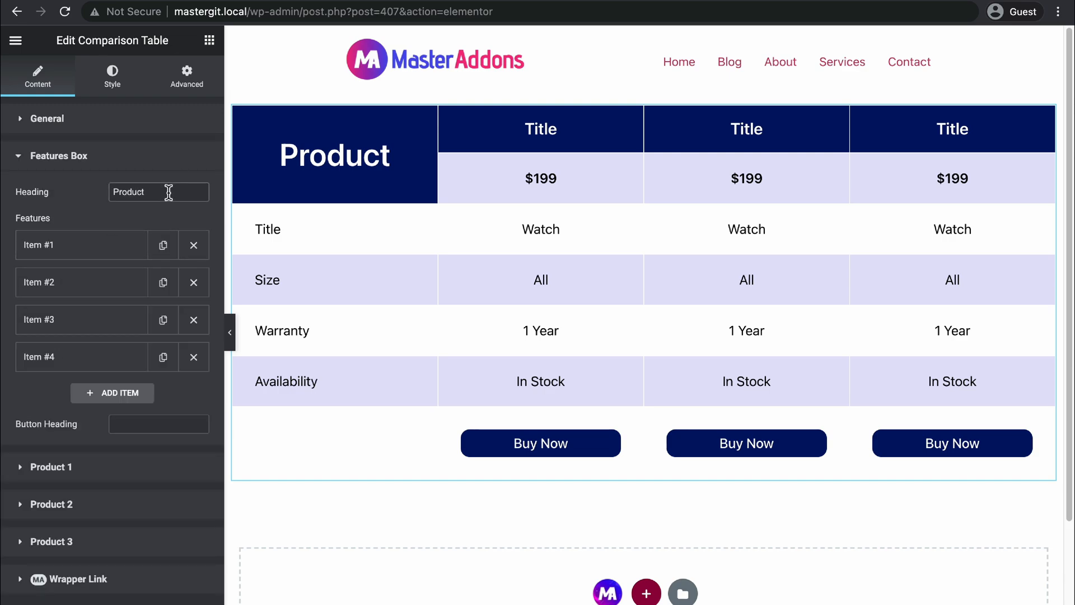
double_click(128, 191)
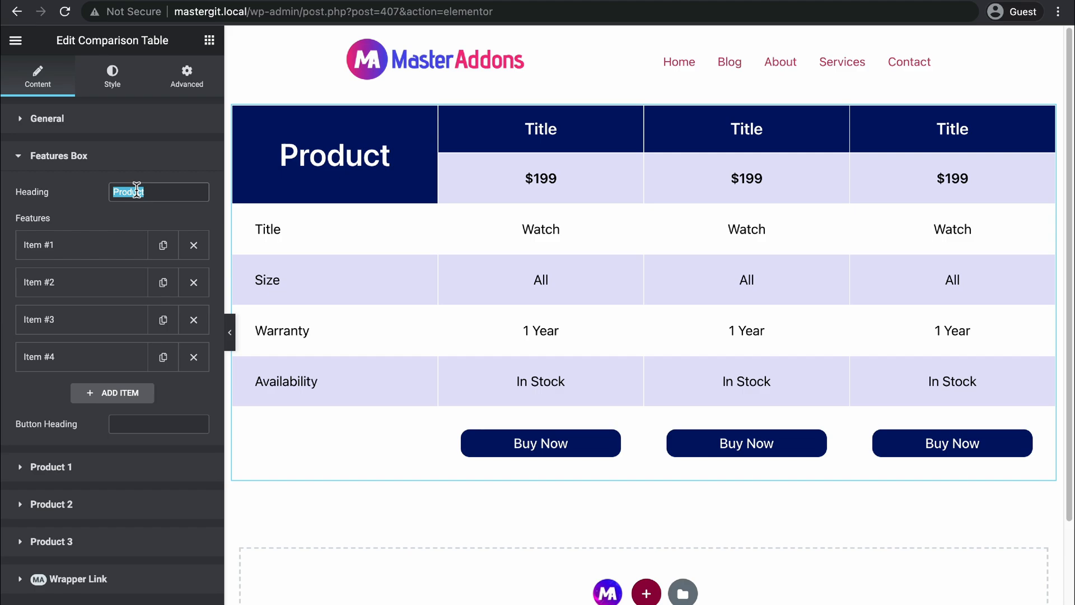
text(Lap)
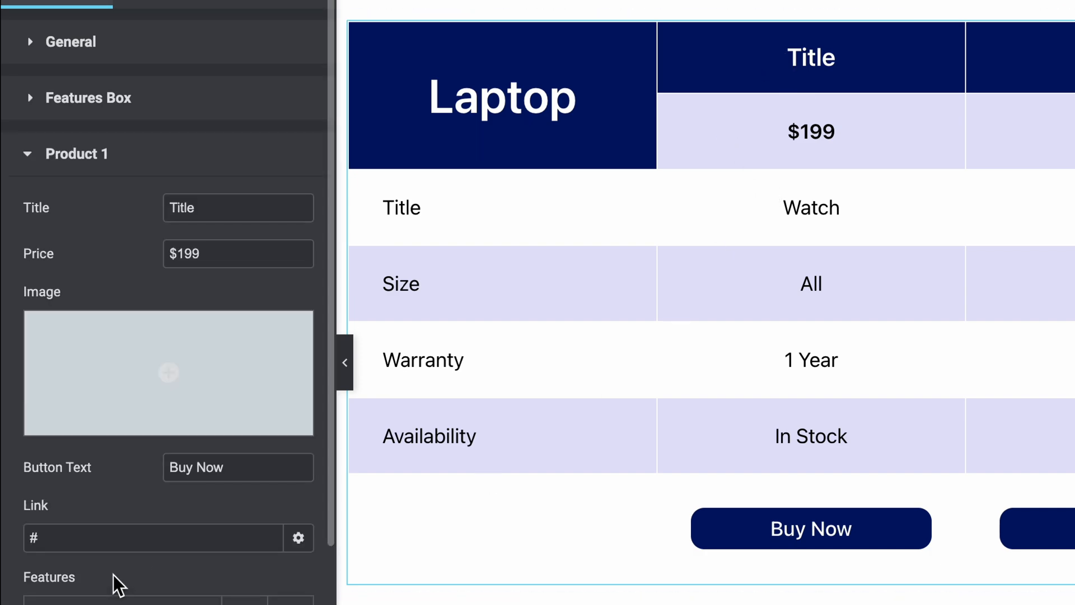
double_click(182, 208)
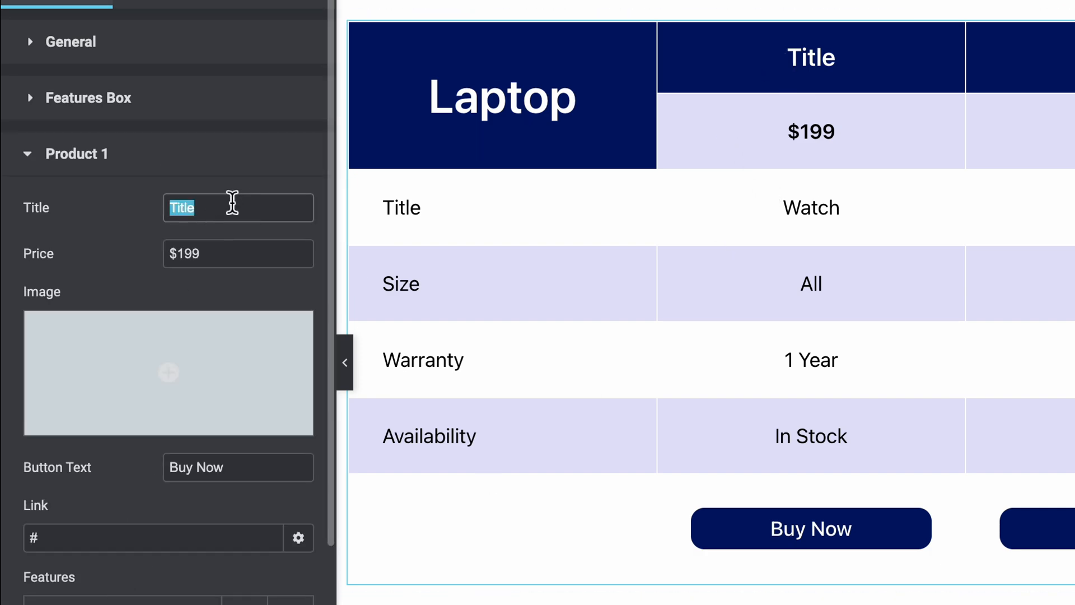
text(Laptop #1)
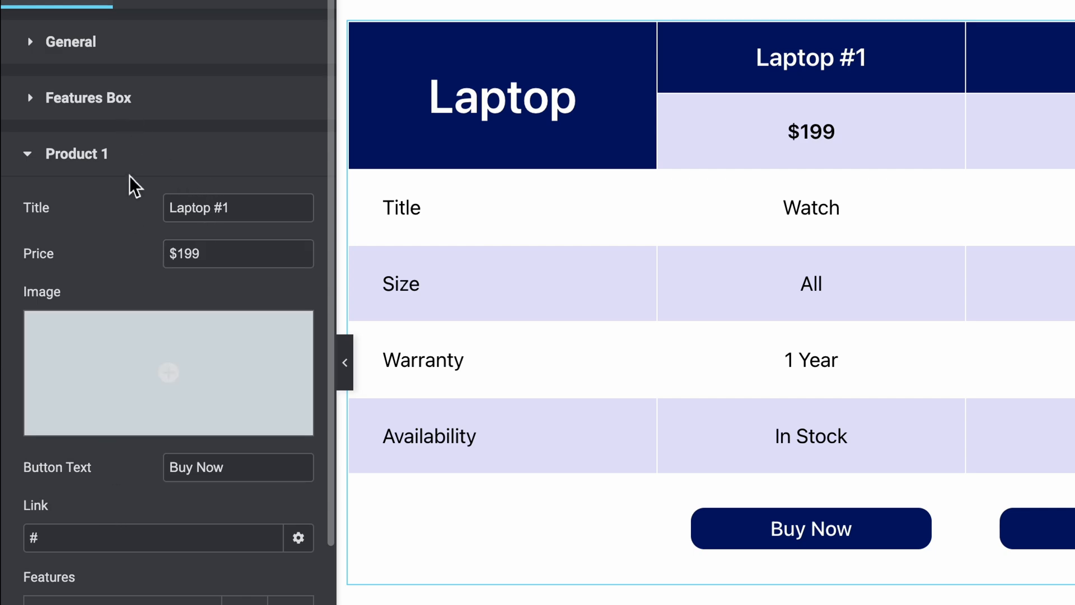
Step: Relabel the first feature row in the Features Box from 'Title' to 'Product Name'
click(87, 97)
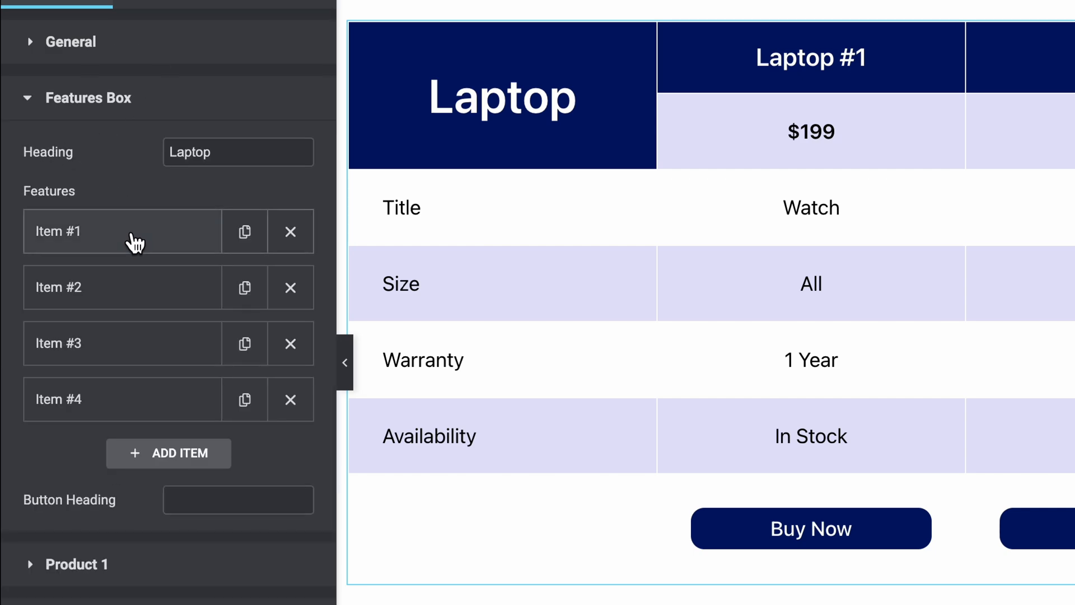
click(123, 231)
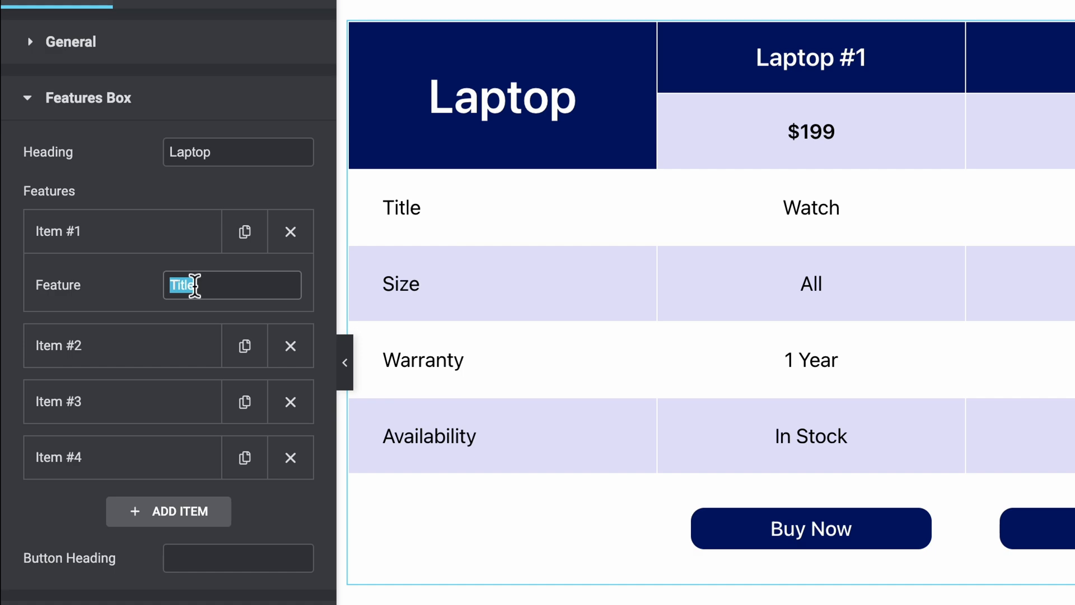
text(Product)
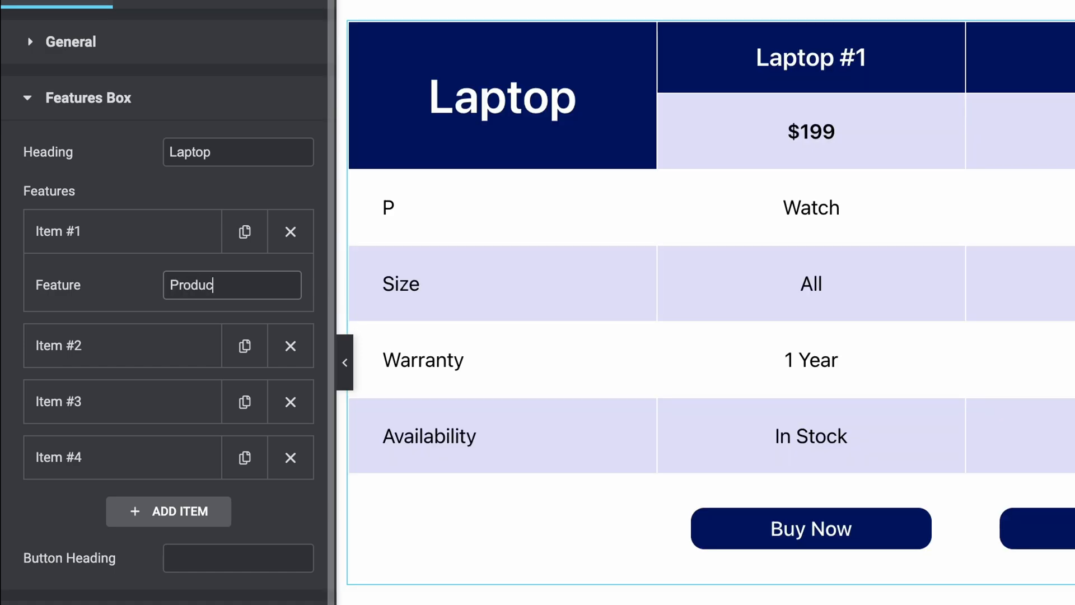
text(Product Name)
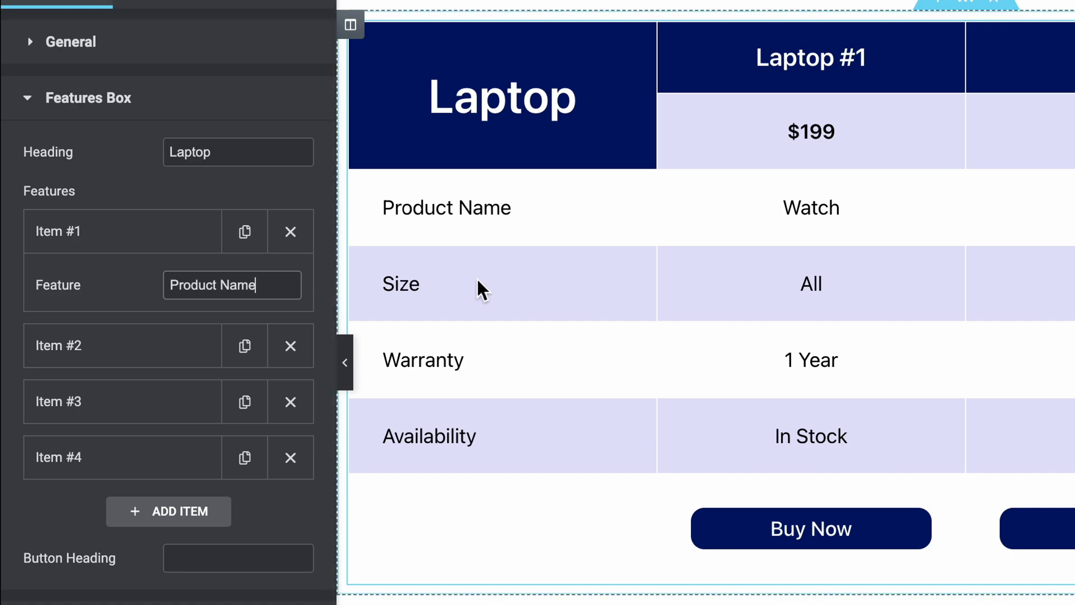
mouse_move(169, 252)
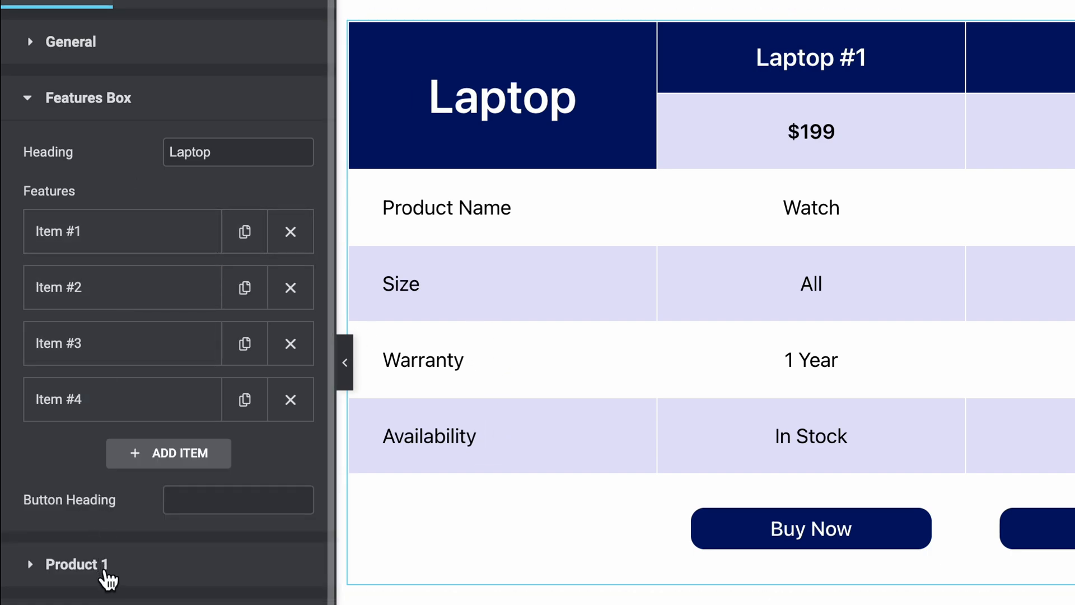
Step: Set Product 1's price to $299 and its button text to 'Purchase Now'
click(77, 563)
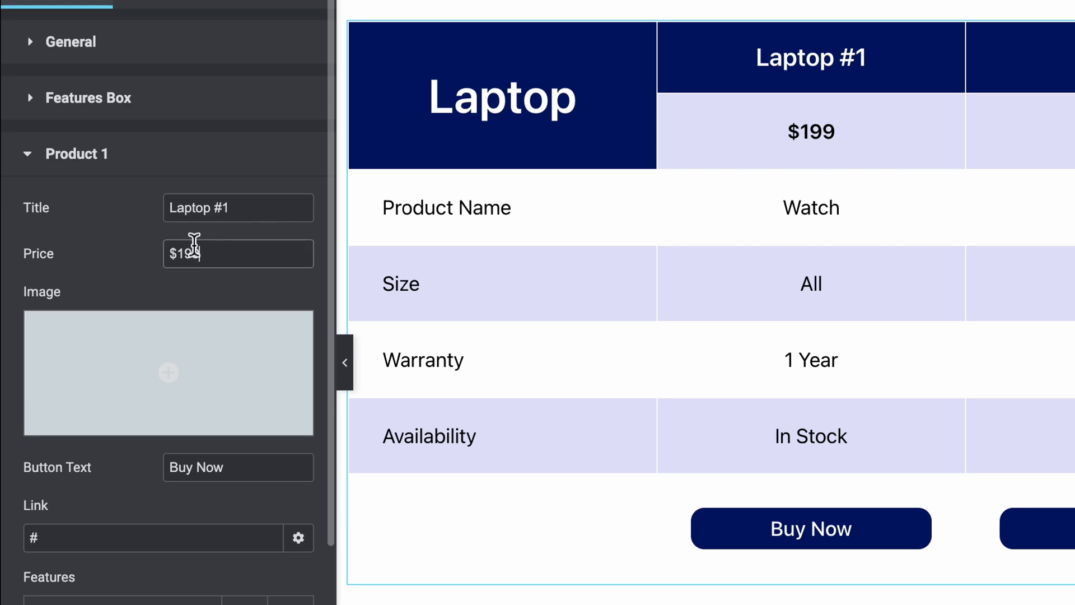
double_click(185, 253)
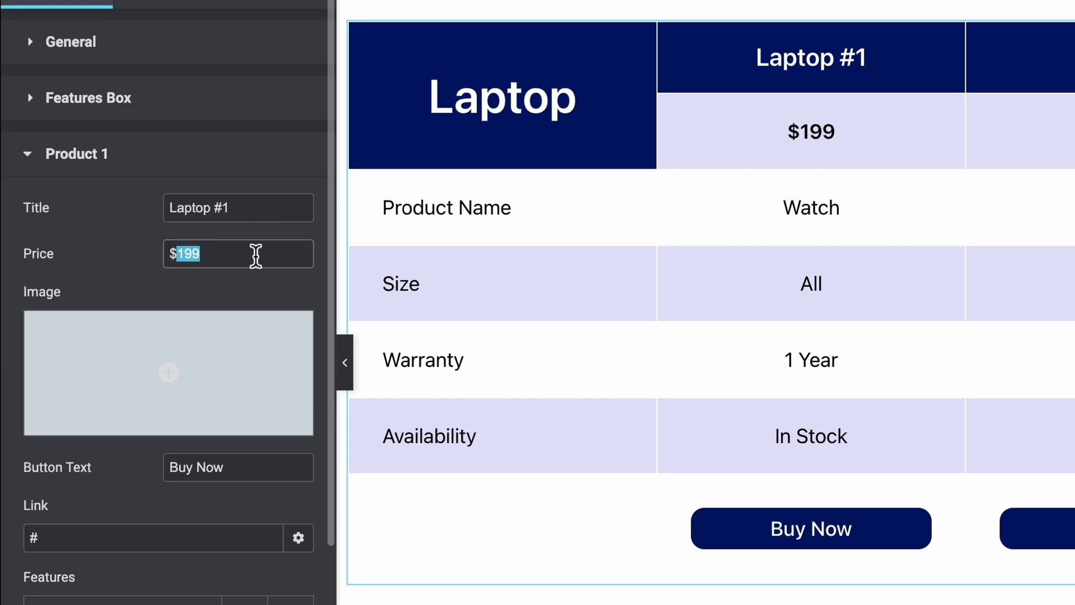
text(299)
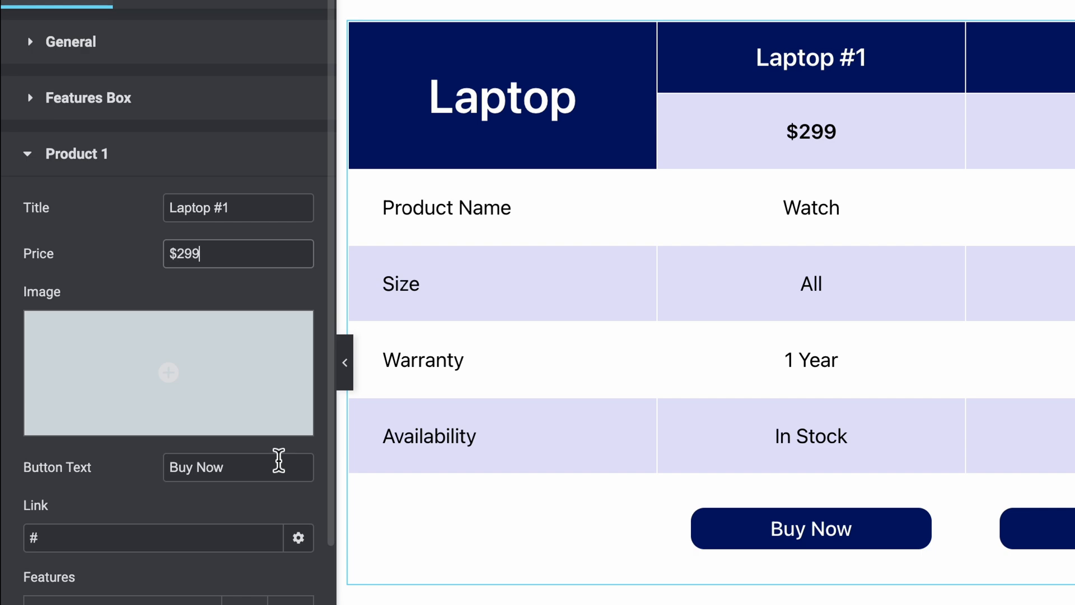
double_click(197, 467)
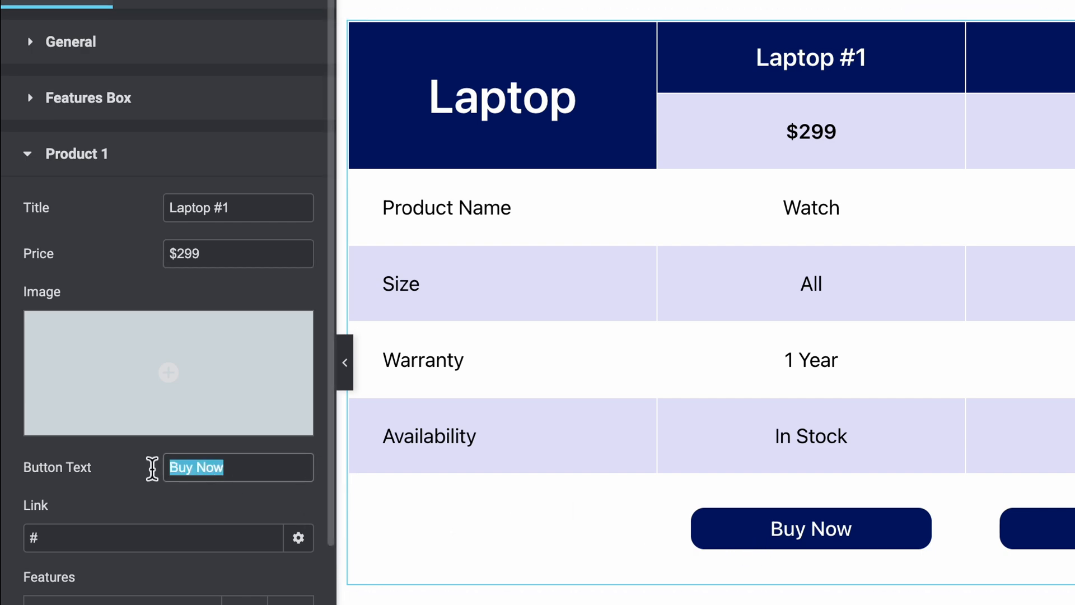
text(Purchase)
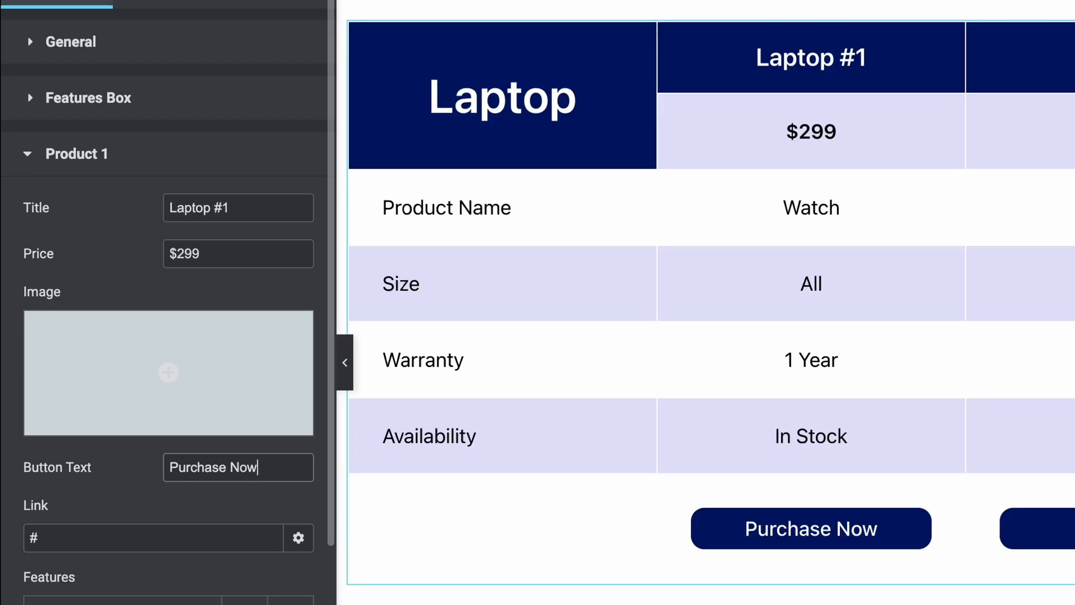
Step: Review the button's extra Link Options and leave them collapsed
scroll(down, 3)
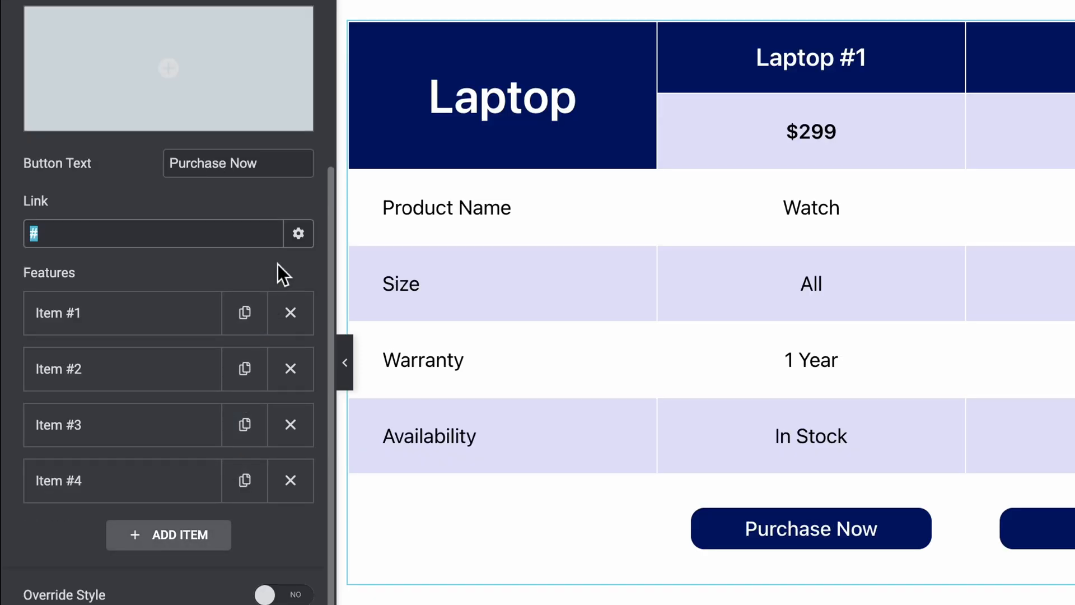
mouse_move(298, 234)
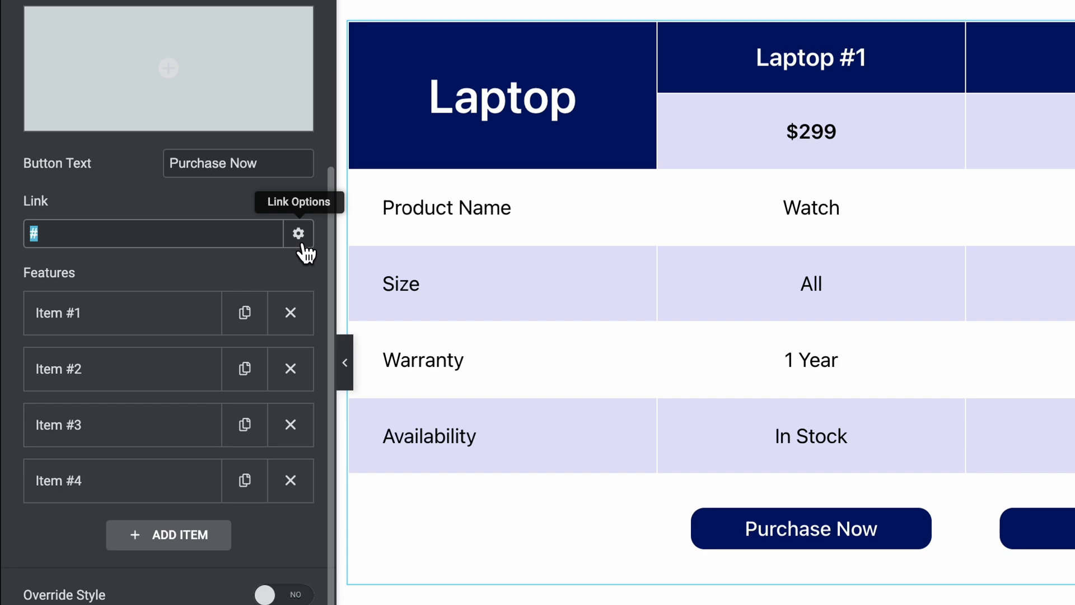
click(298, 233)
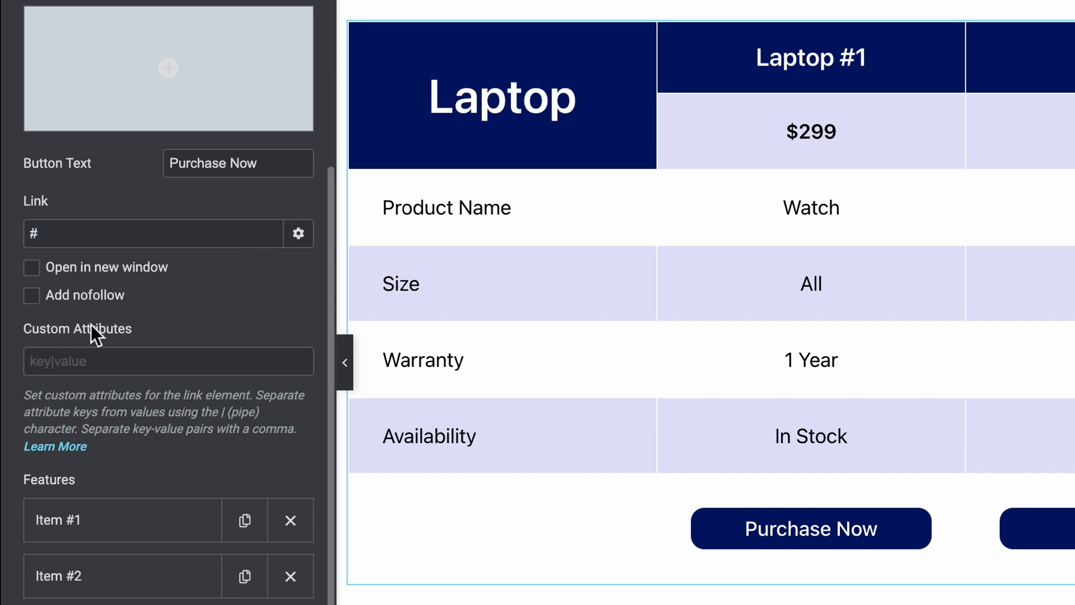
mouse_move(298, 232)
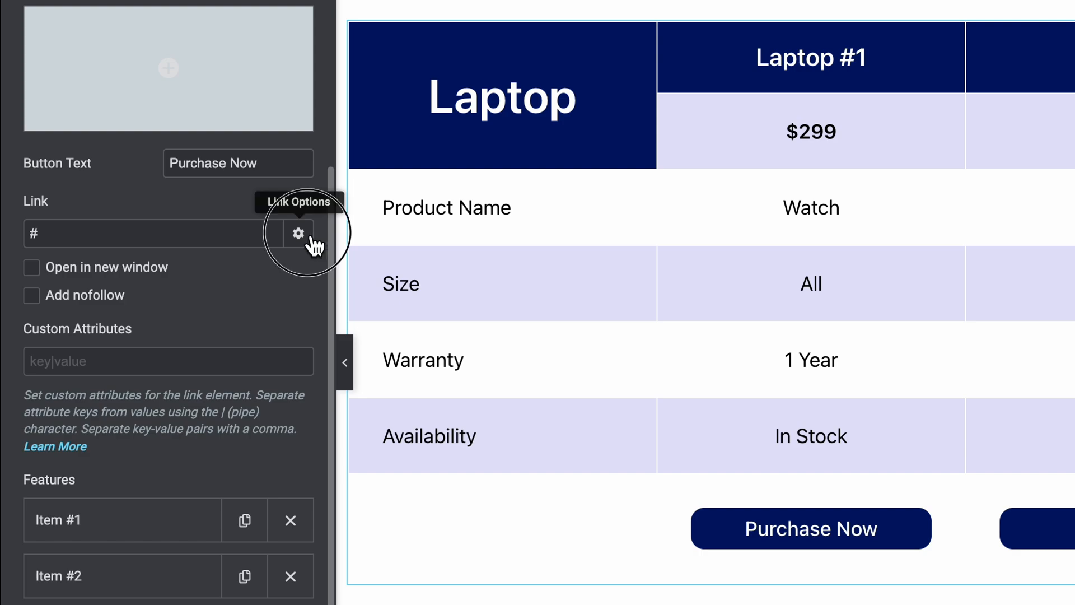
click(298, 234)
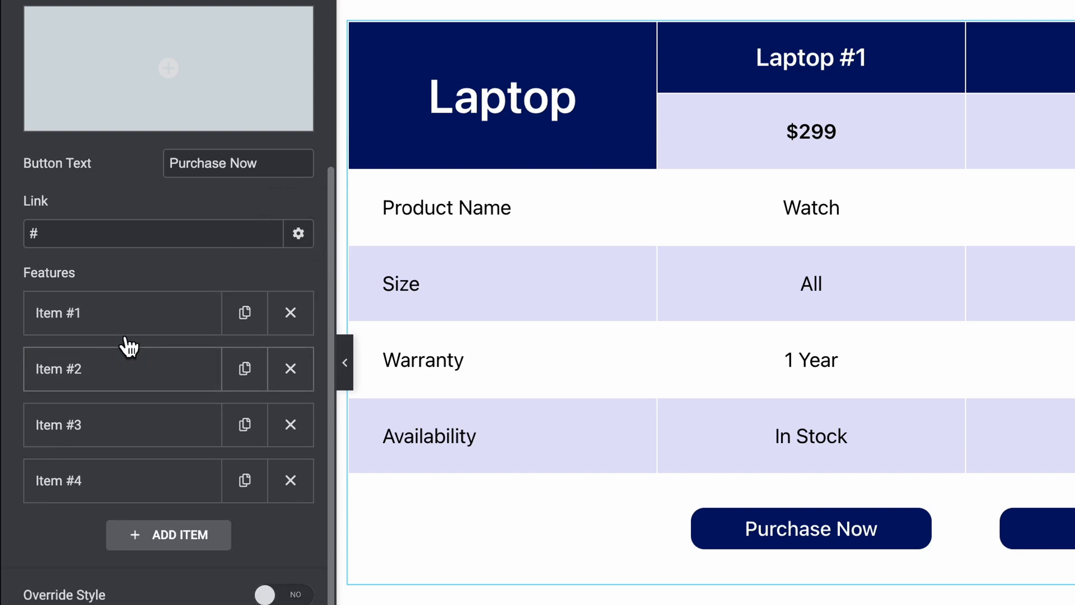
text(Buy Now)
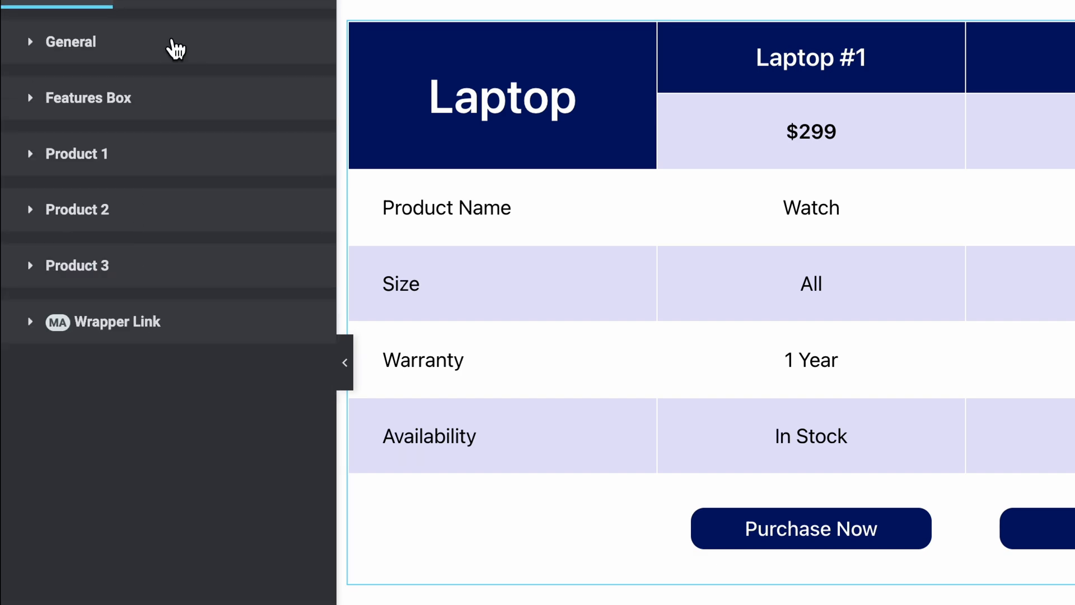
Step: Expand the table's General section and switch to its Style settings
click(69, 42)
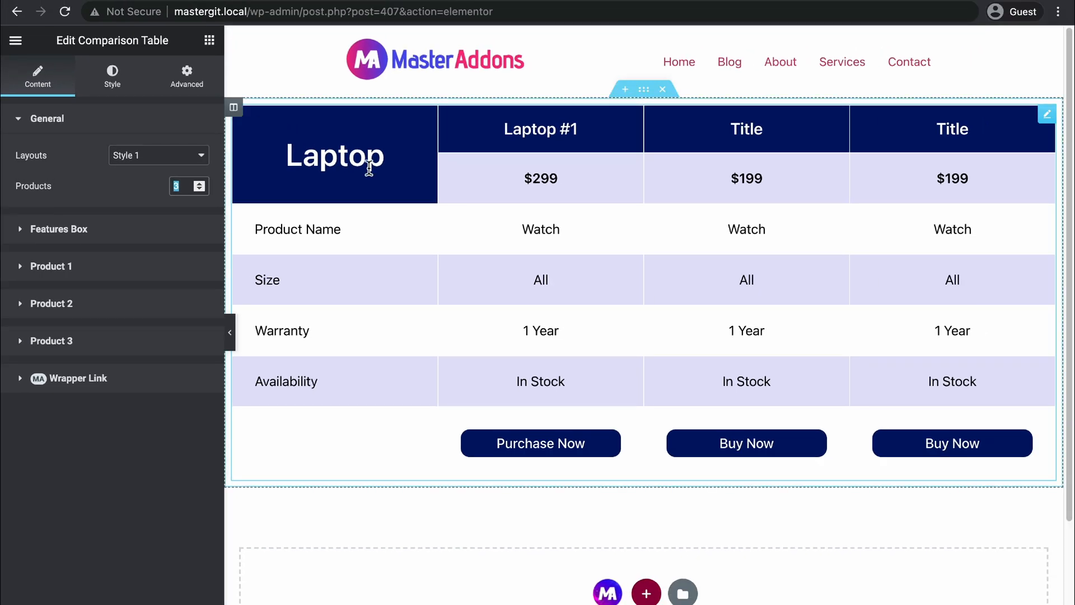
mouse_move(552, 267)
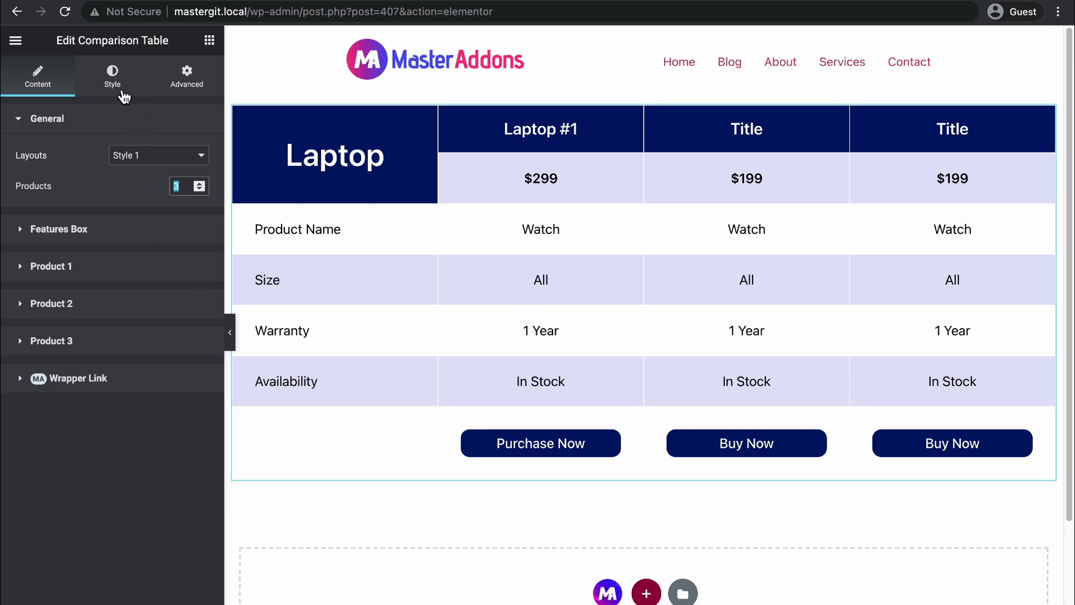
click(111, 75)
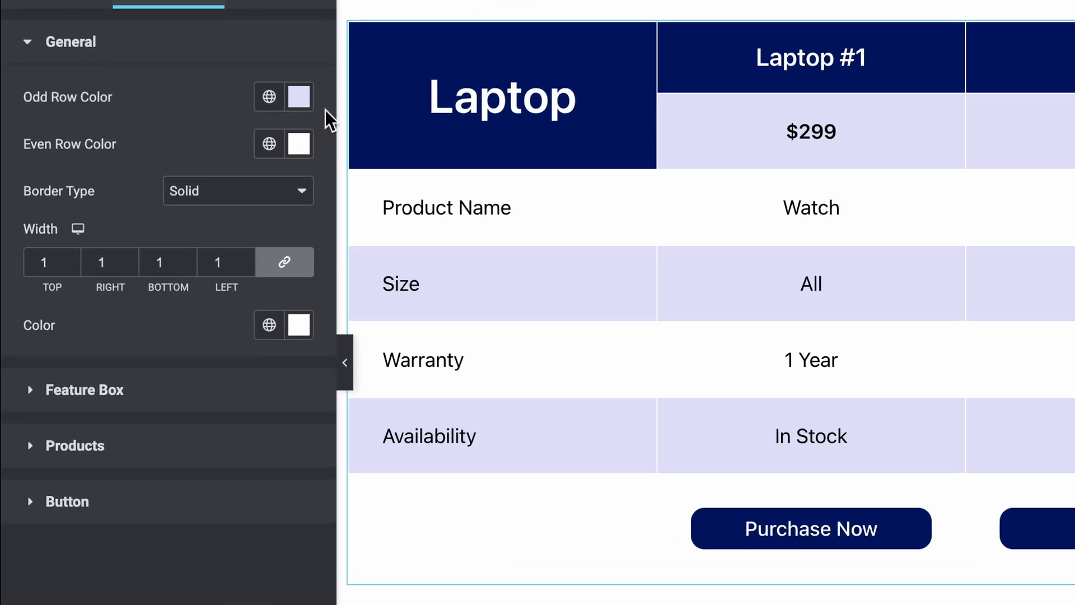
Step: Colour the odd rows bright blue, set the even row colour and make the table borders white
click(298, 96)
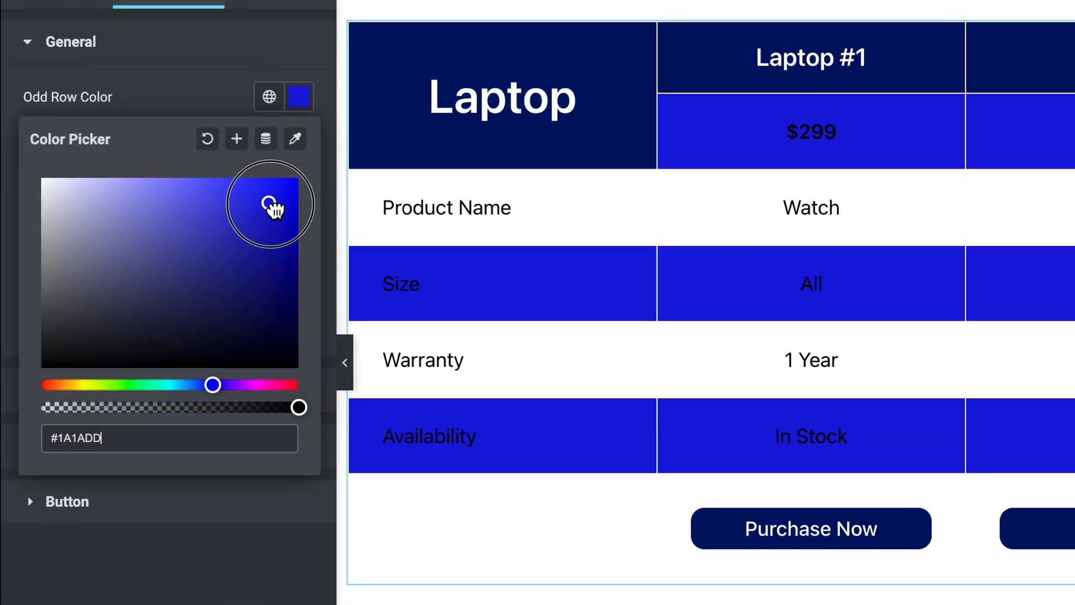
drag(274, 207, 216, 190)
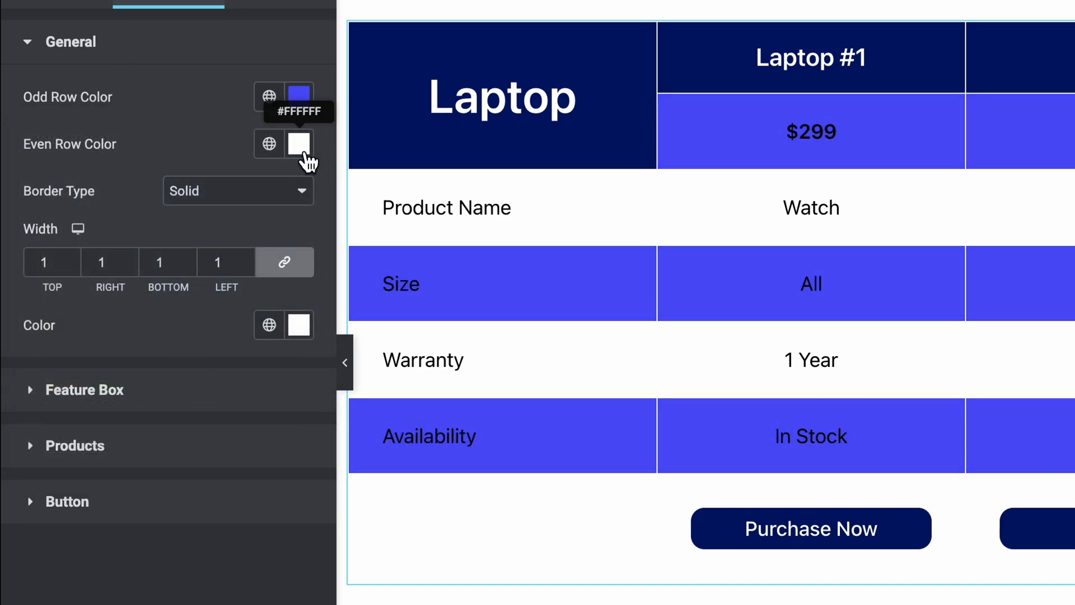
click(298, 144)
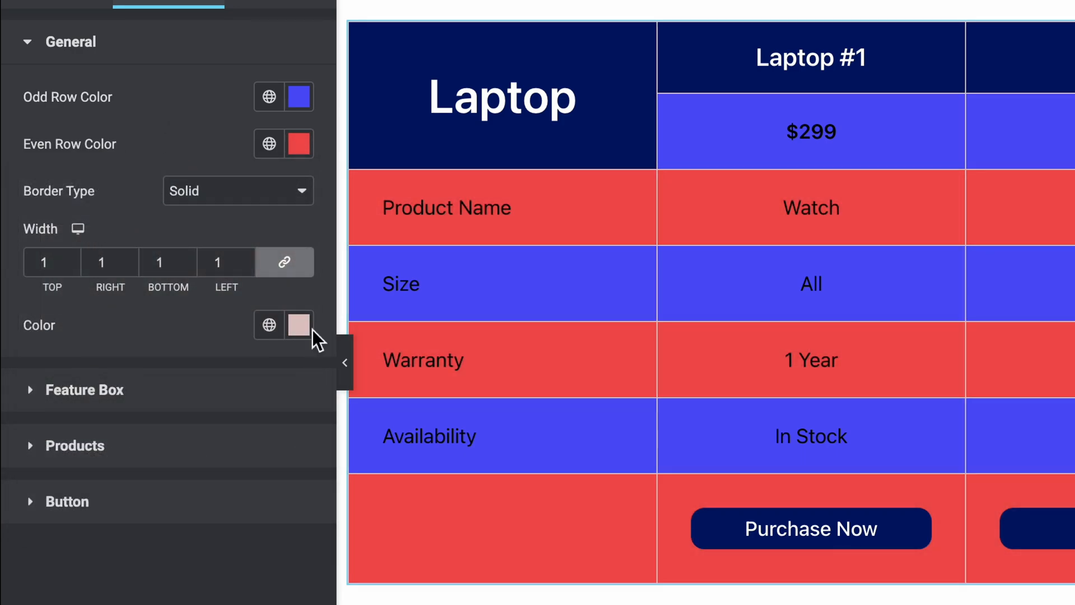
click(299, 325)
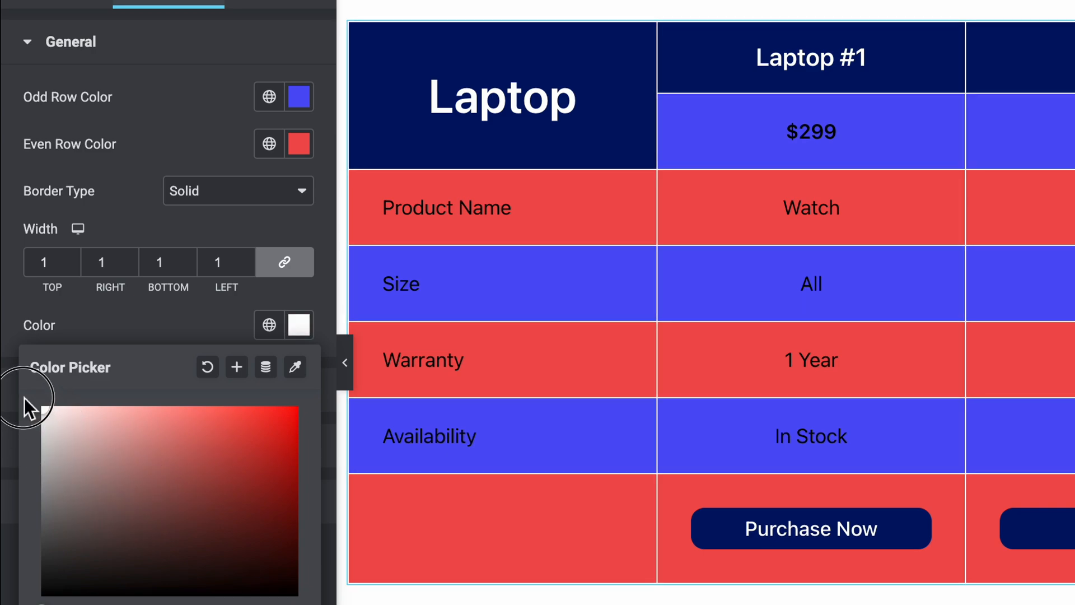
drag(31, 397, 122, 523)
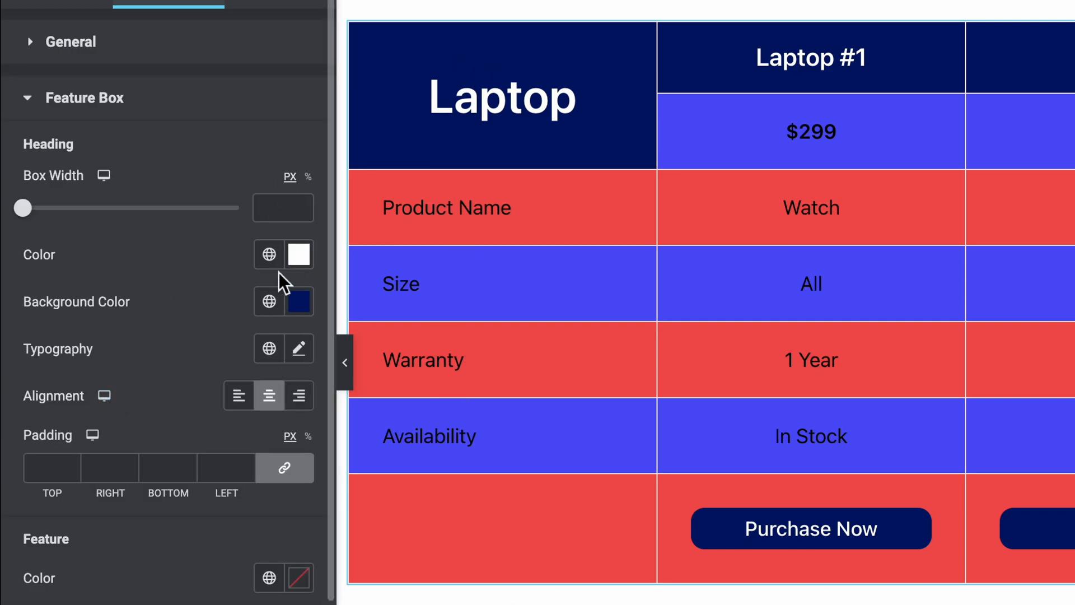
Step: Give the Feature Box heading a gray background and set its typography family to Lato
click(298, 254)
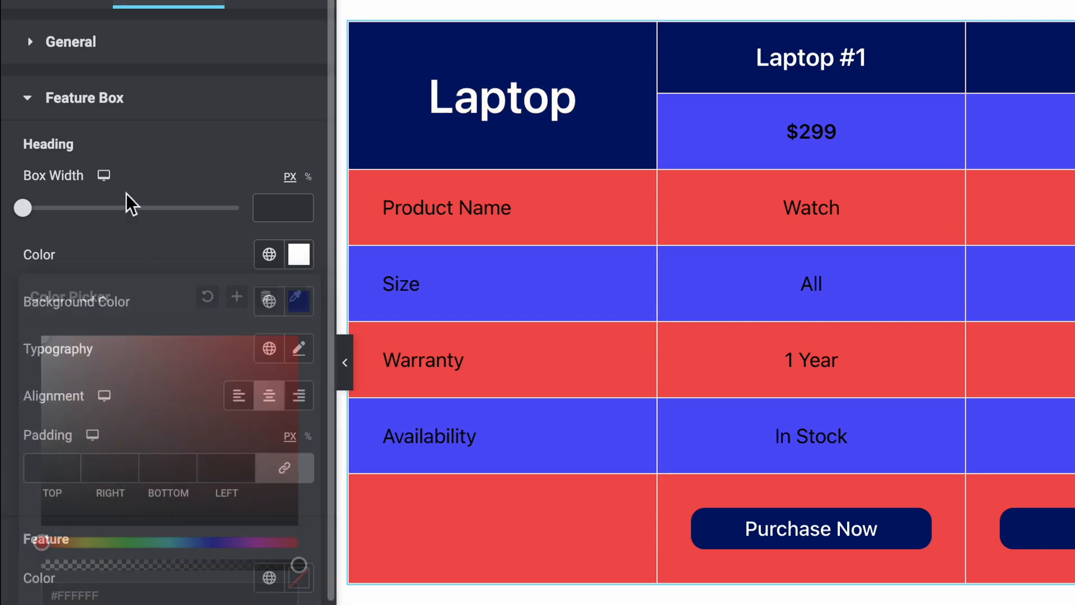
click(299, 301)
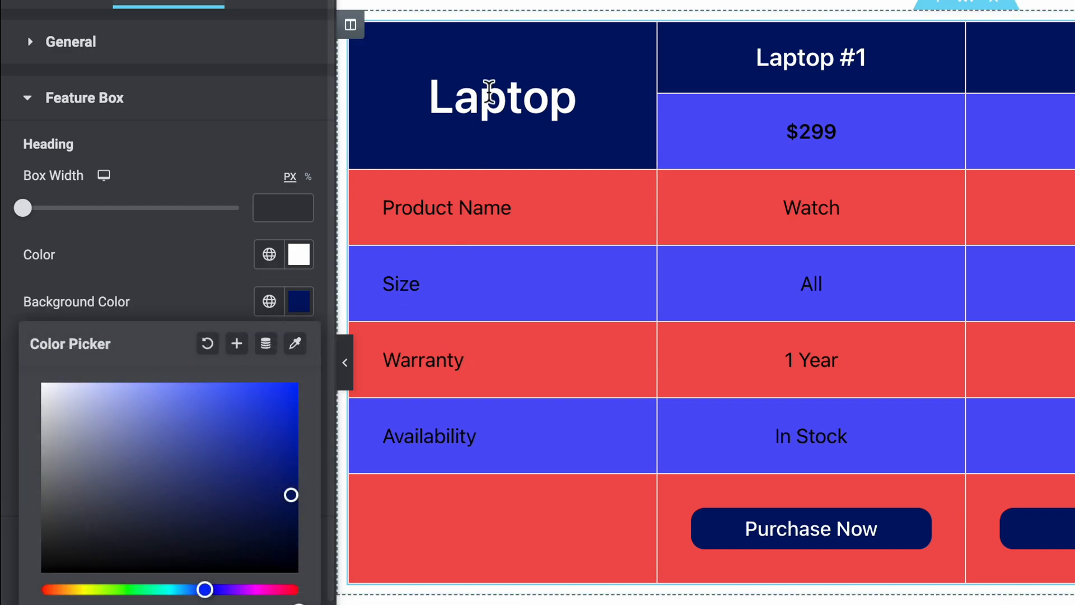
click(42, 394)
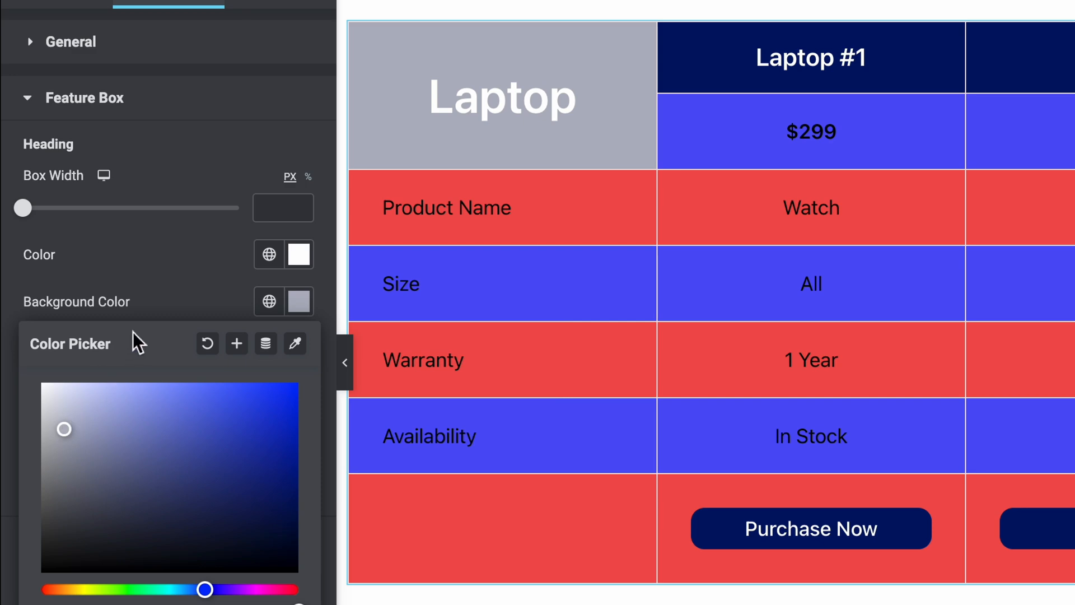
click(299, 348)
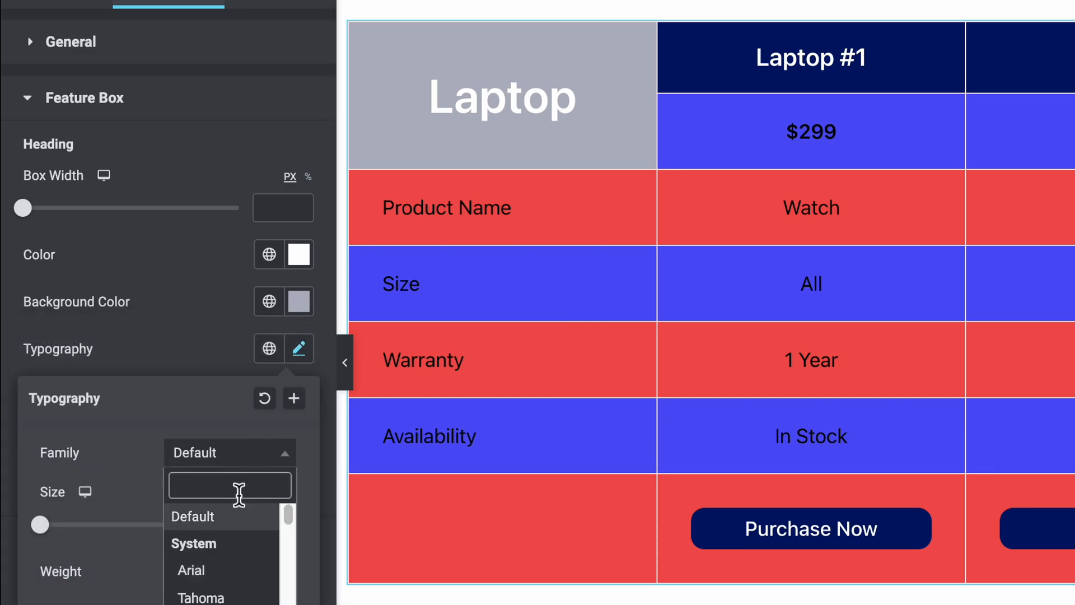
text(lat)
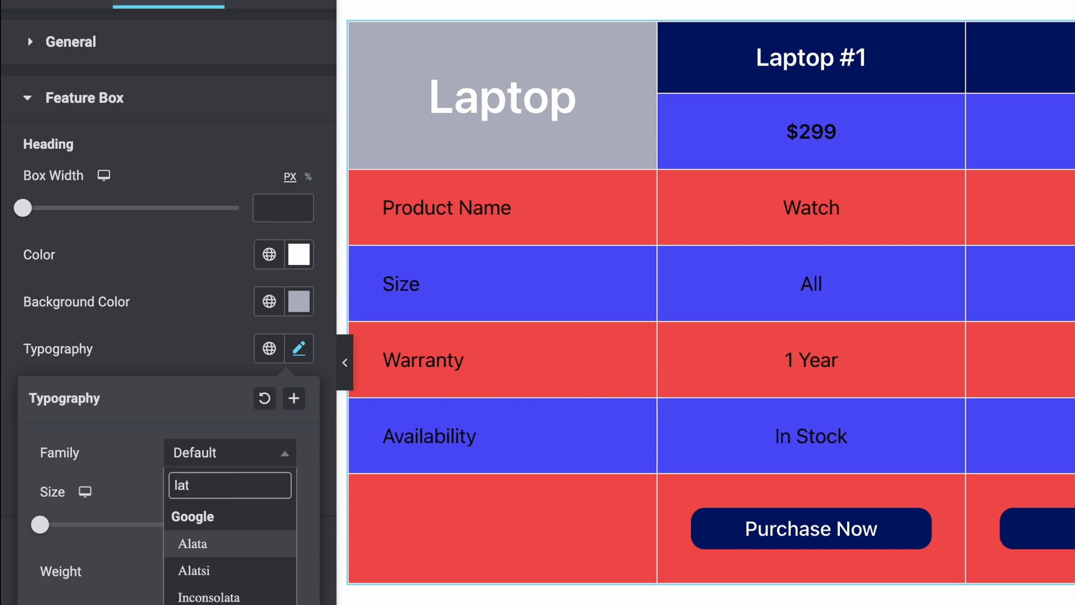
click(191, 543)
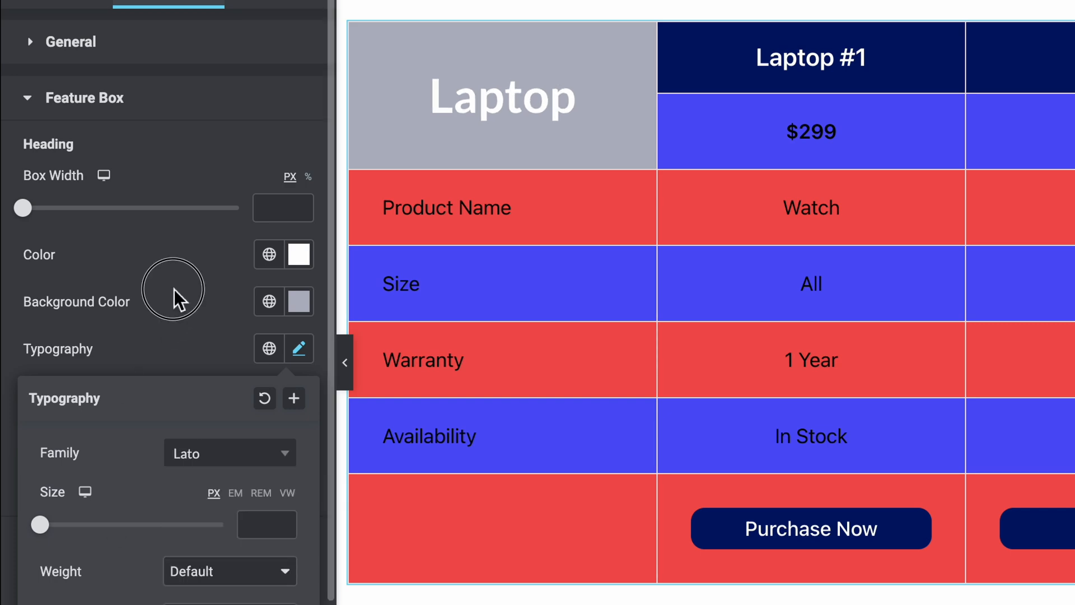
click(297, 348)
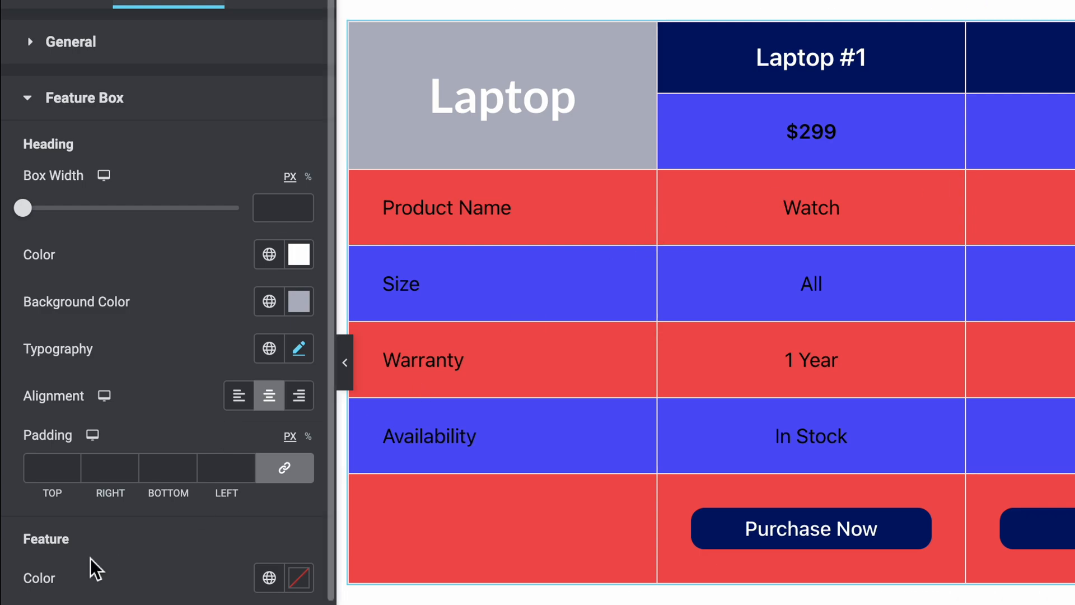
Step: Scroll through the Products section's Heading, Price and Feature styling settings
scroll(down, 3)
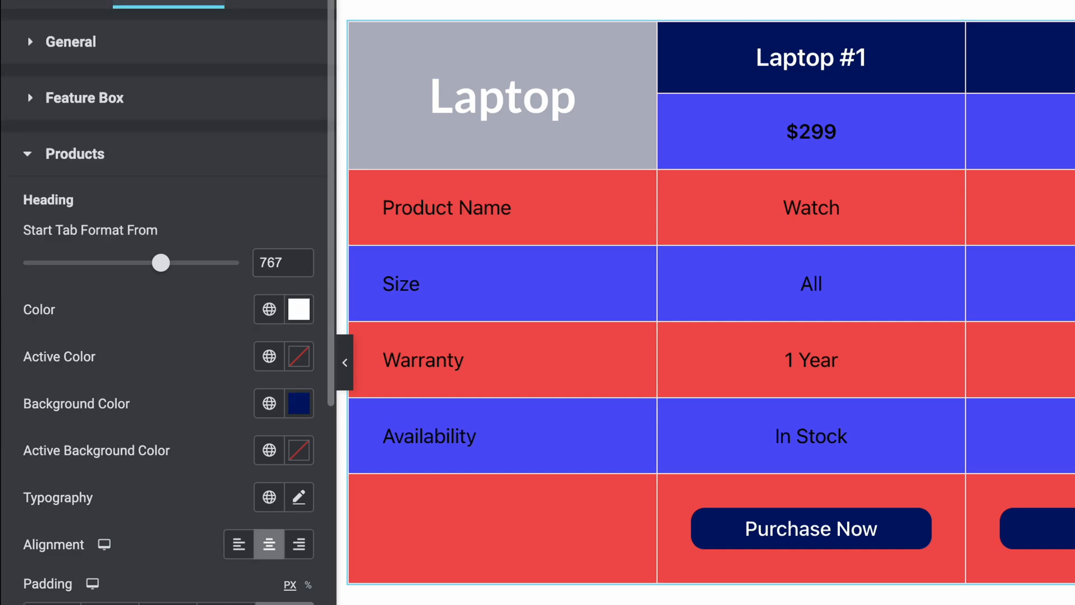
scroll(down, 3)
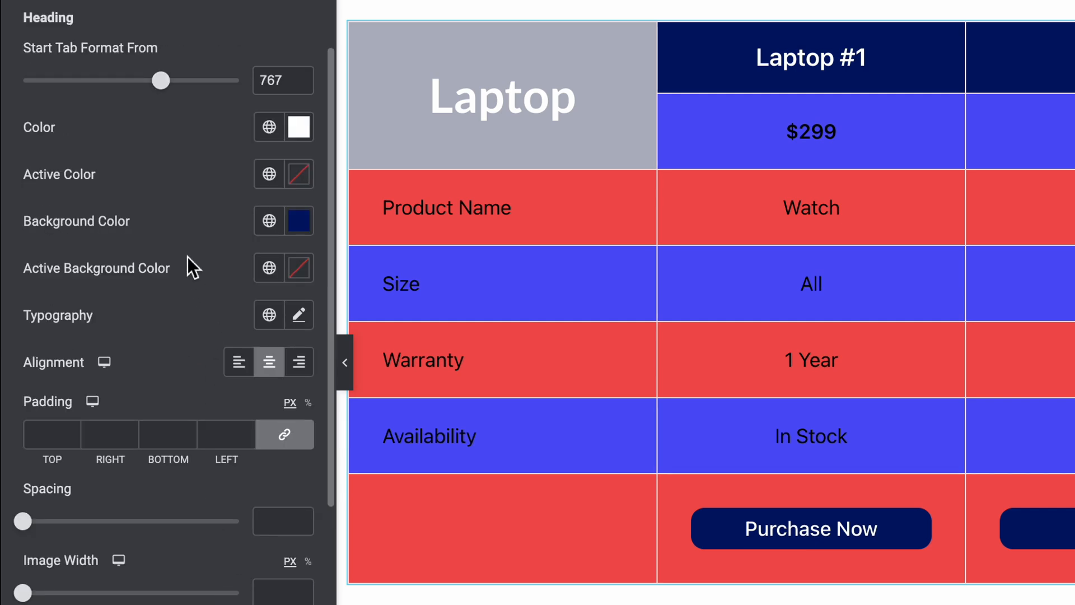
mouse_move(182, 246)
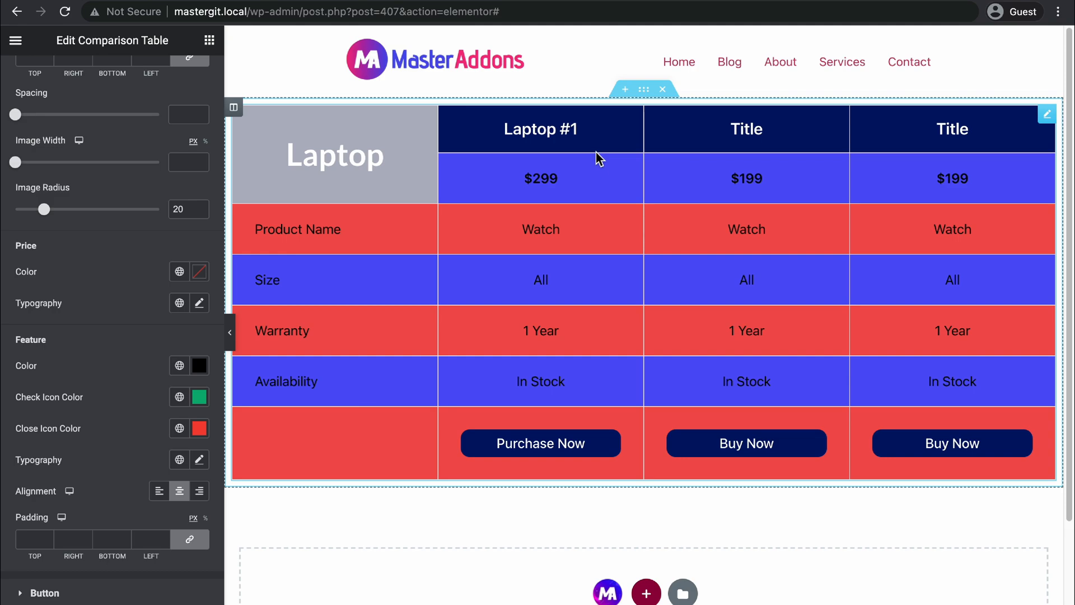
Step: Set the buttons' Hover state to near-black text on a white background
scroll(down, 3)
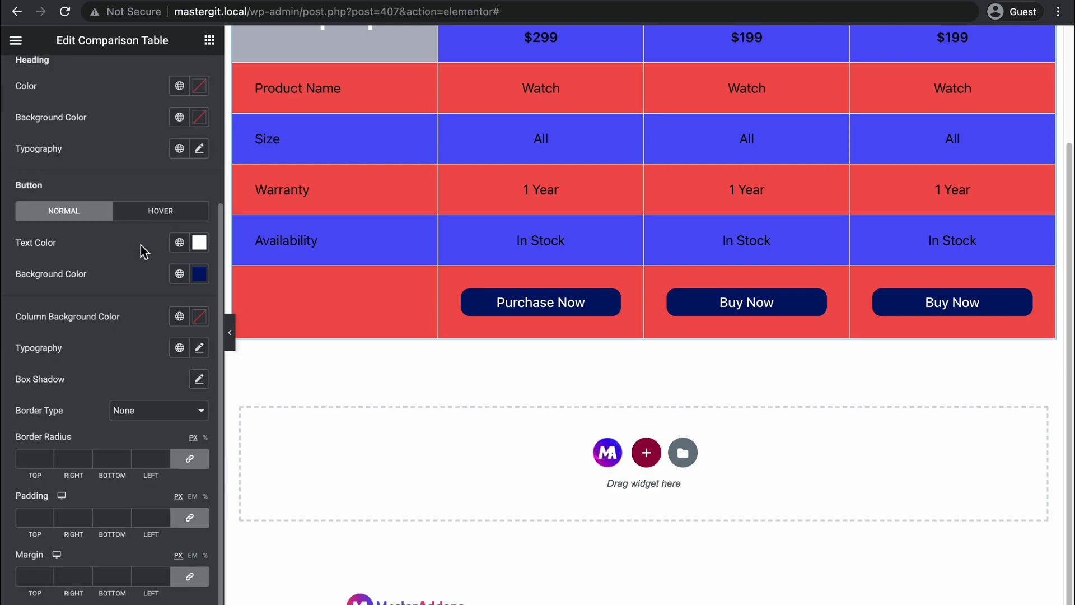
mouse_move(94, 235)
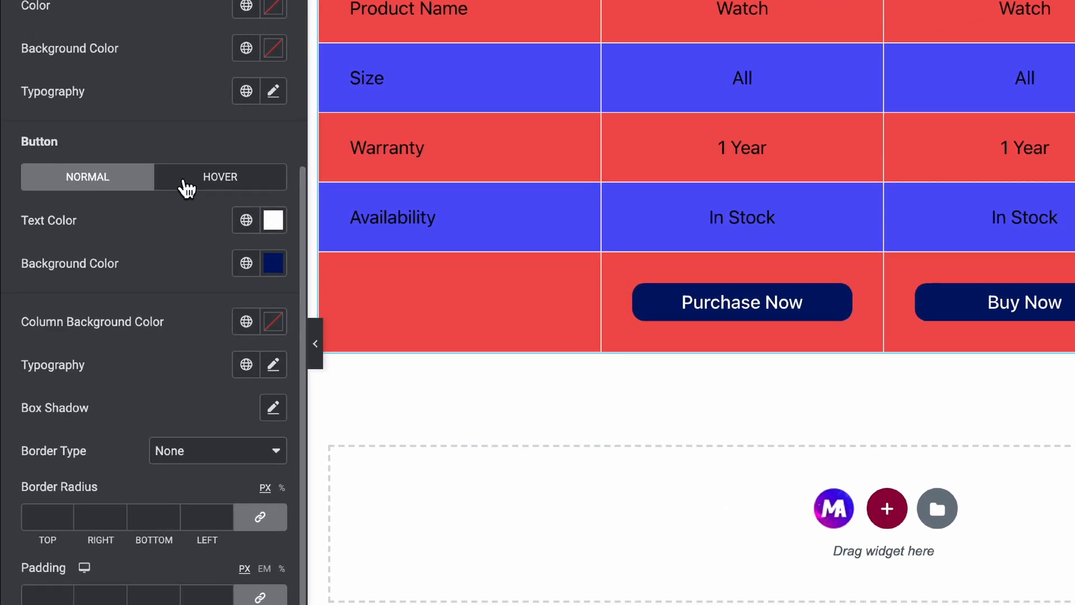
click(220, 176)
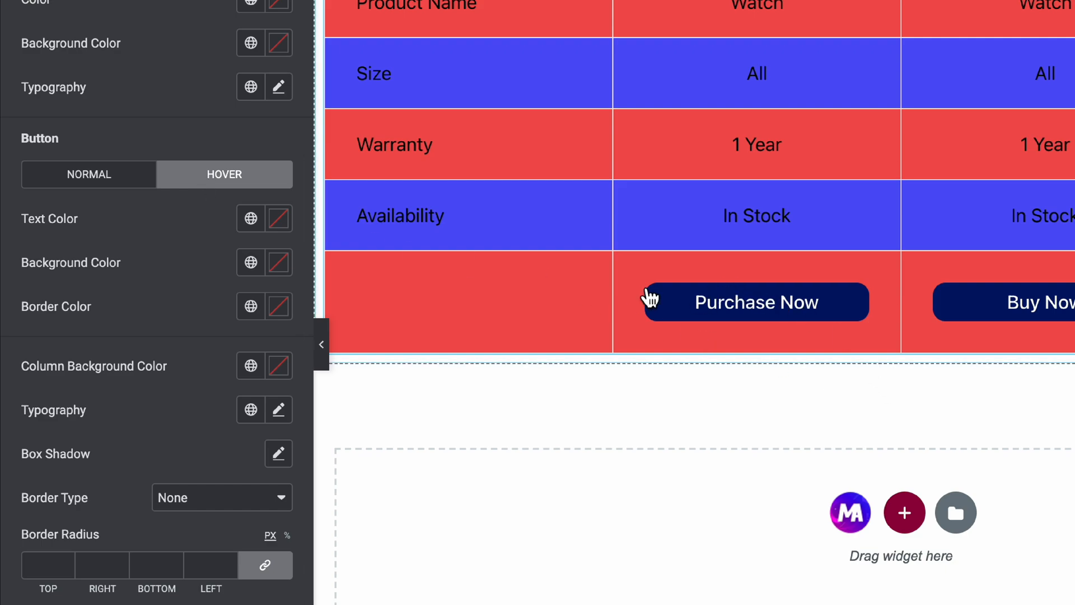
click(278, 219)
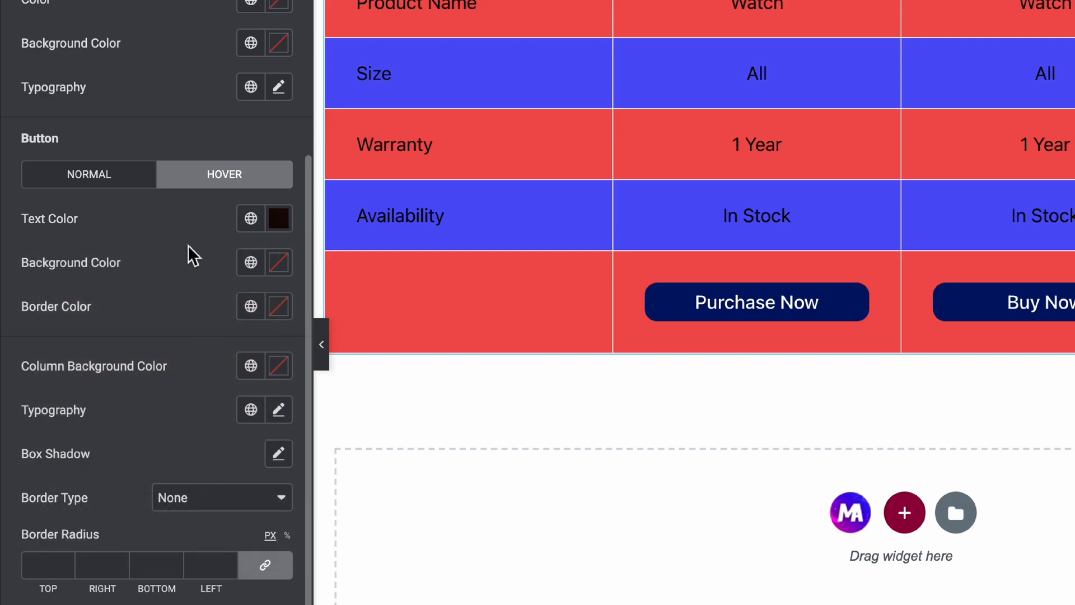
click(278, 262)
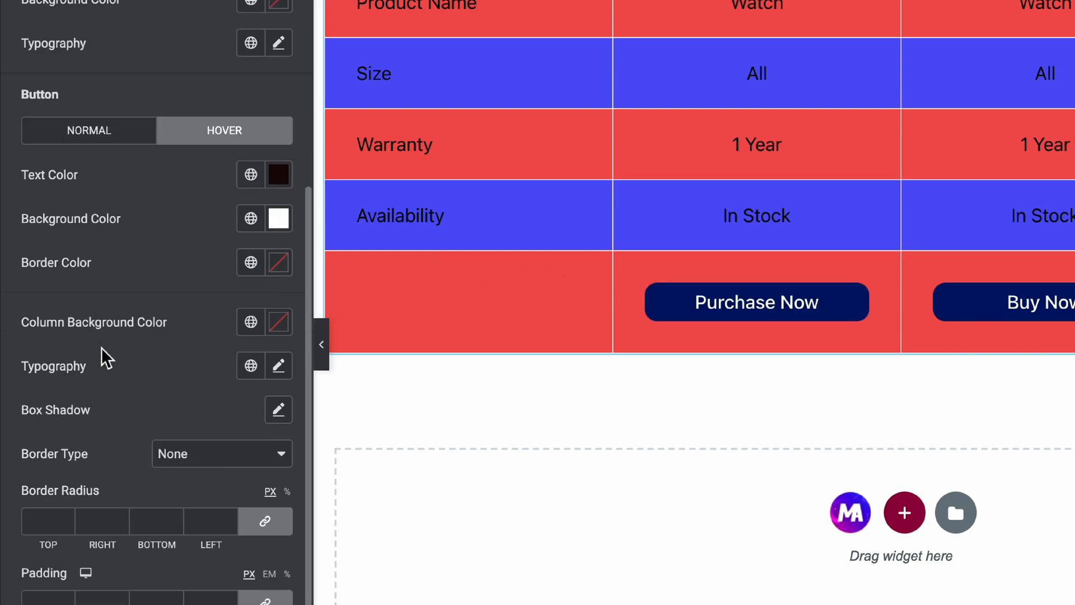
Step: Apply a Solid border of width 2 px to the table's purchase buttons and review the result
click(222, 454)
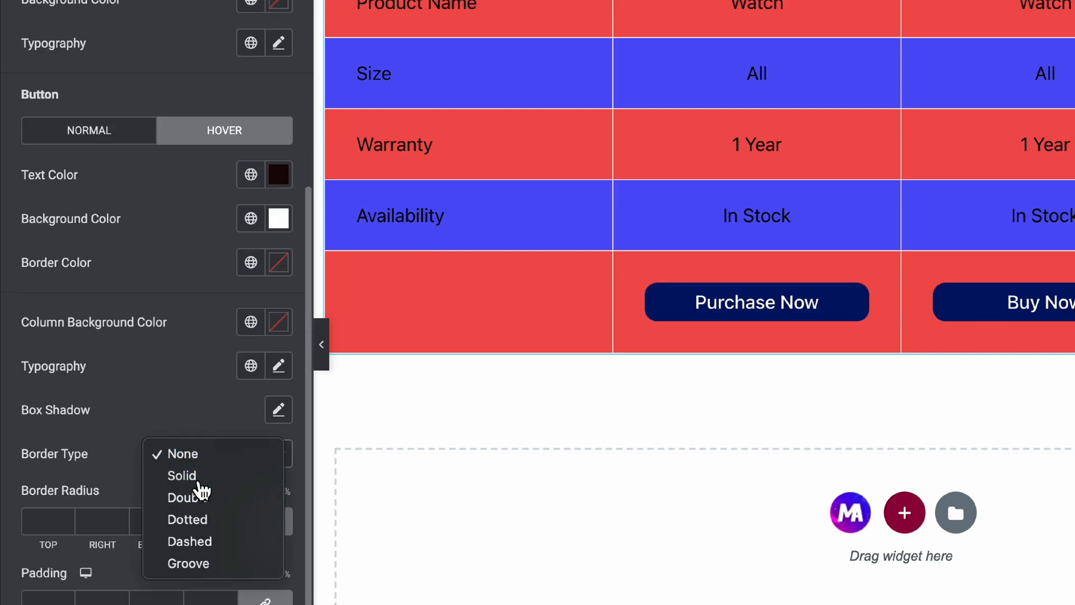
click(181, 474)
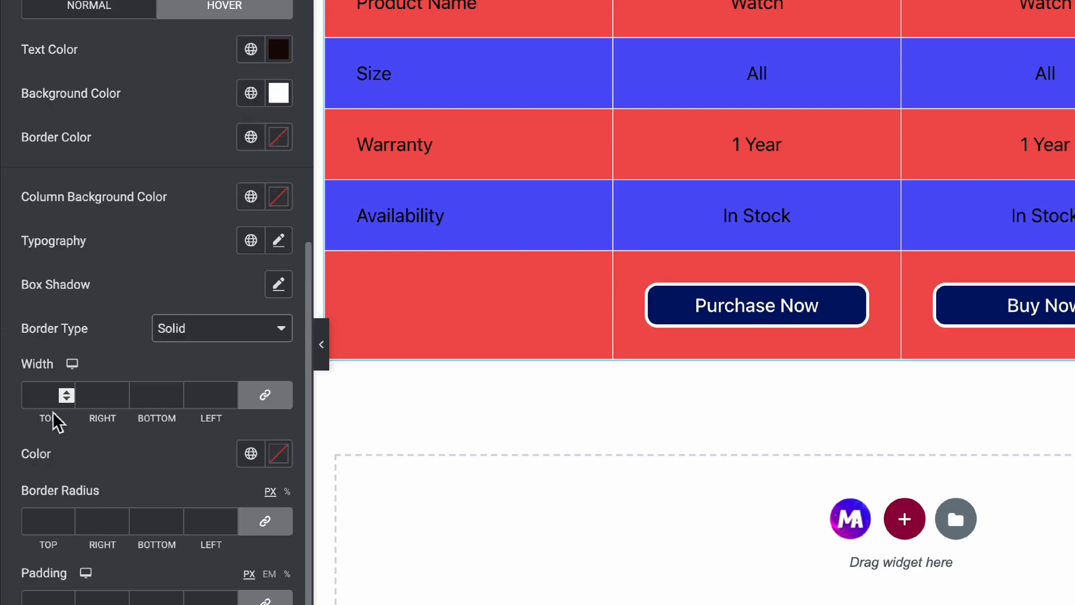
text(2)
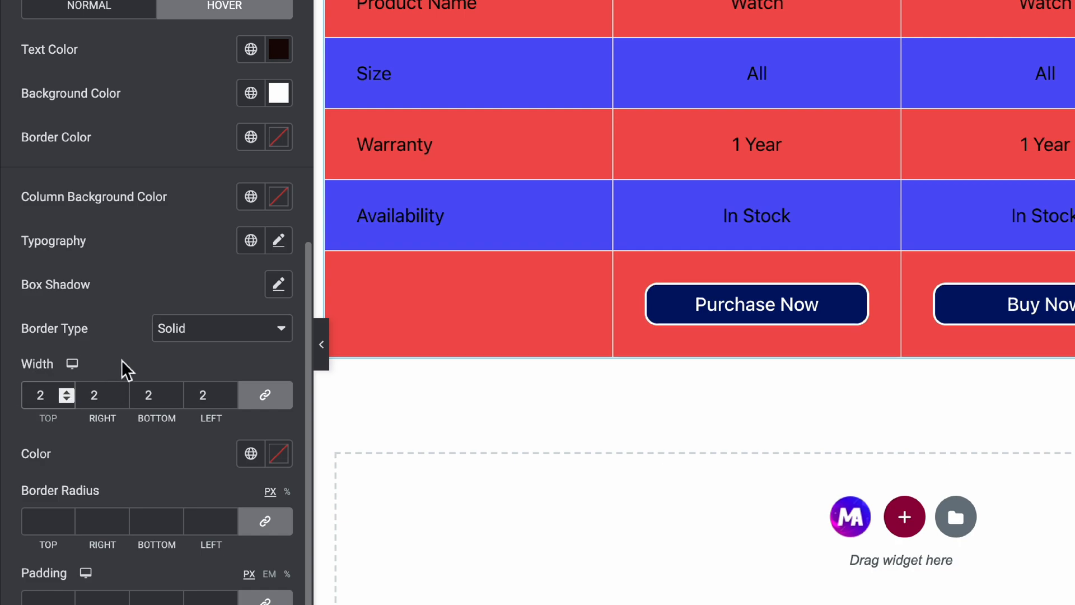
click(279, 93)
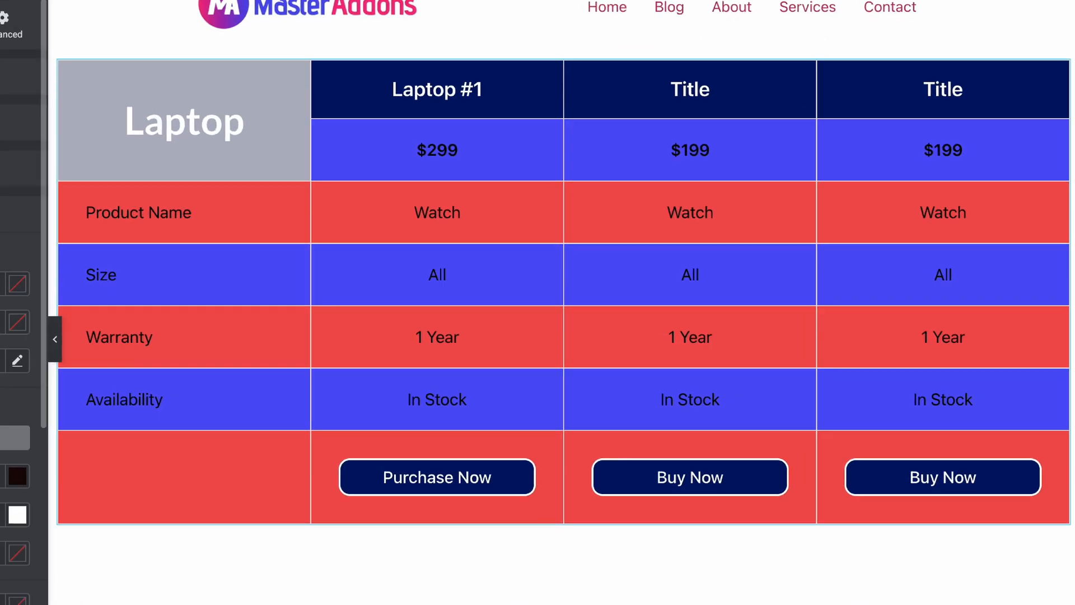
scroll(down, 3)
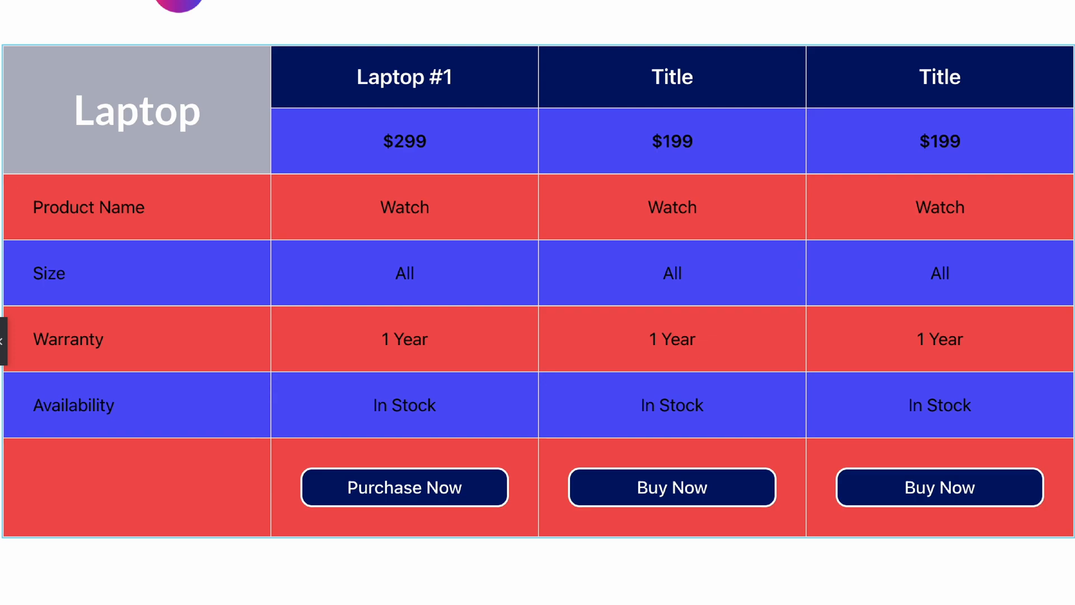